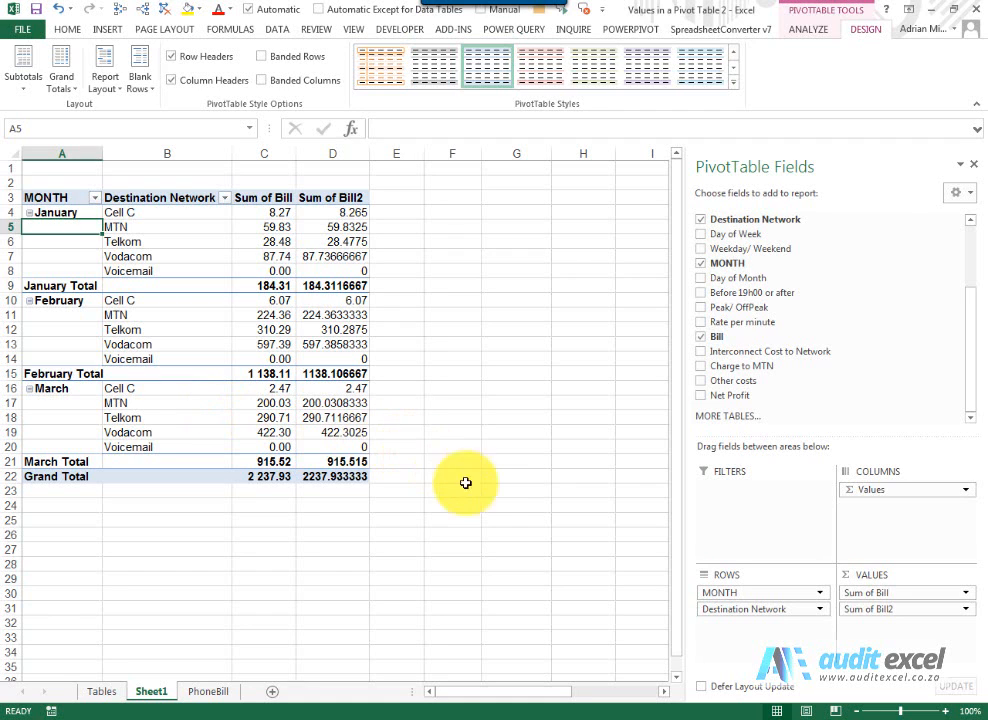
pyautogui.moveTo(264, 388)
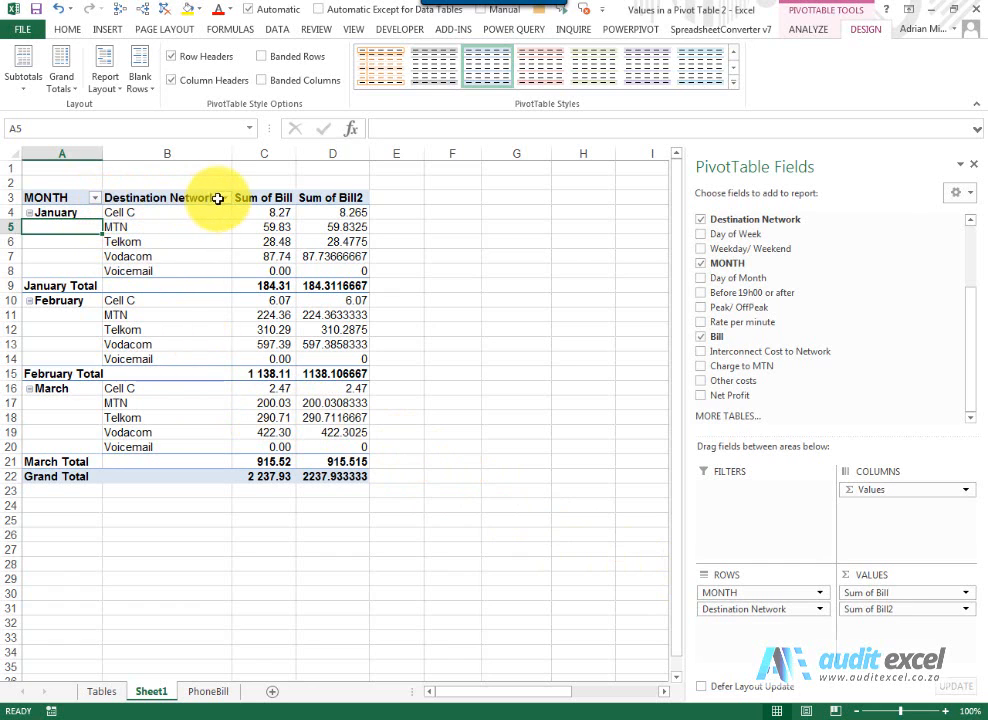
pyautogui.moveTo(304, 244)
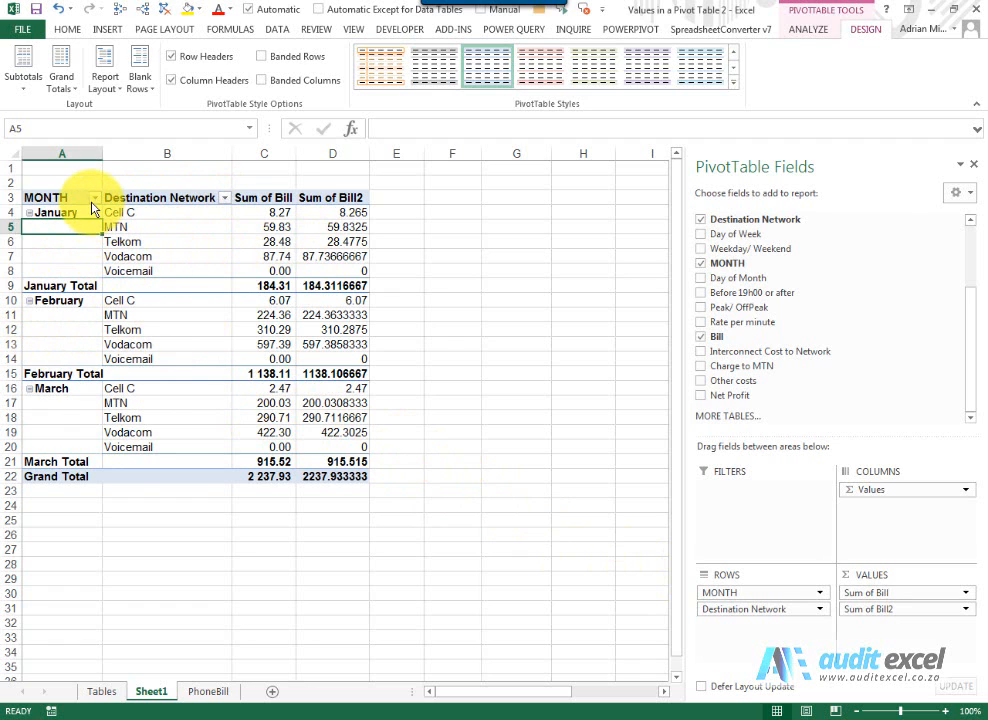
# - Filter the PivotTable months to January only using the checkbox list, then restore every month
pyautogui.click(94, 198)
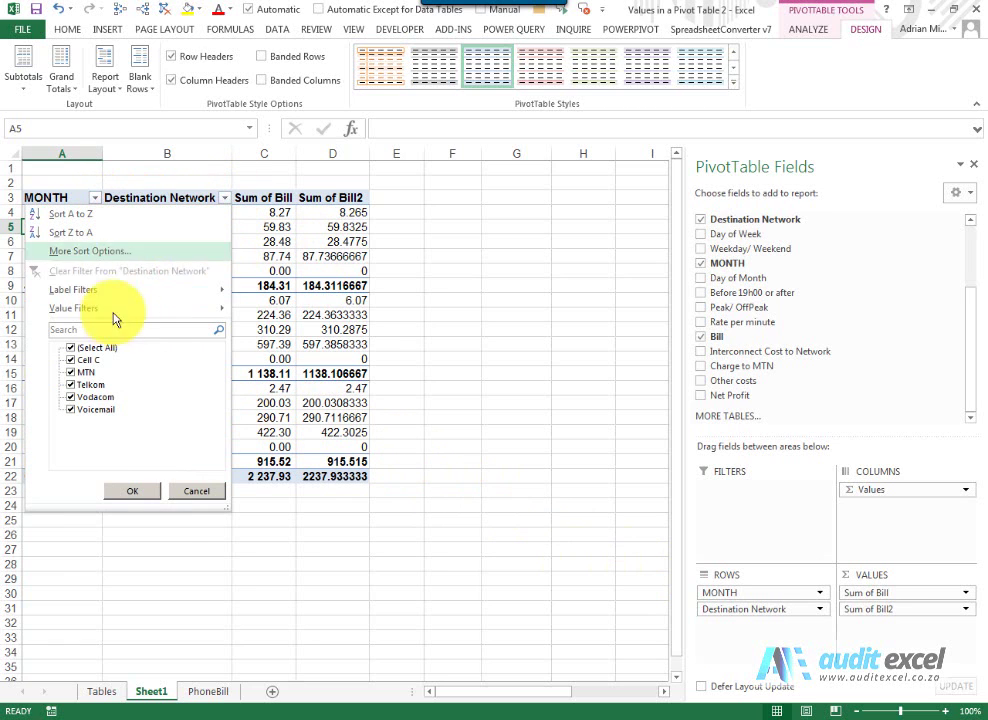
pyautogui.moveTo(184, 296)
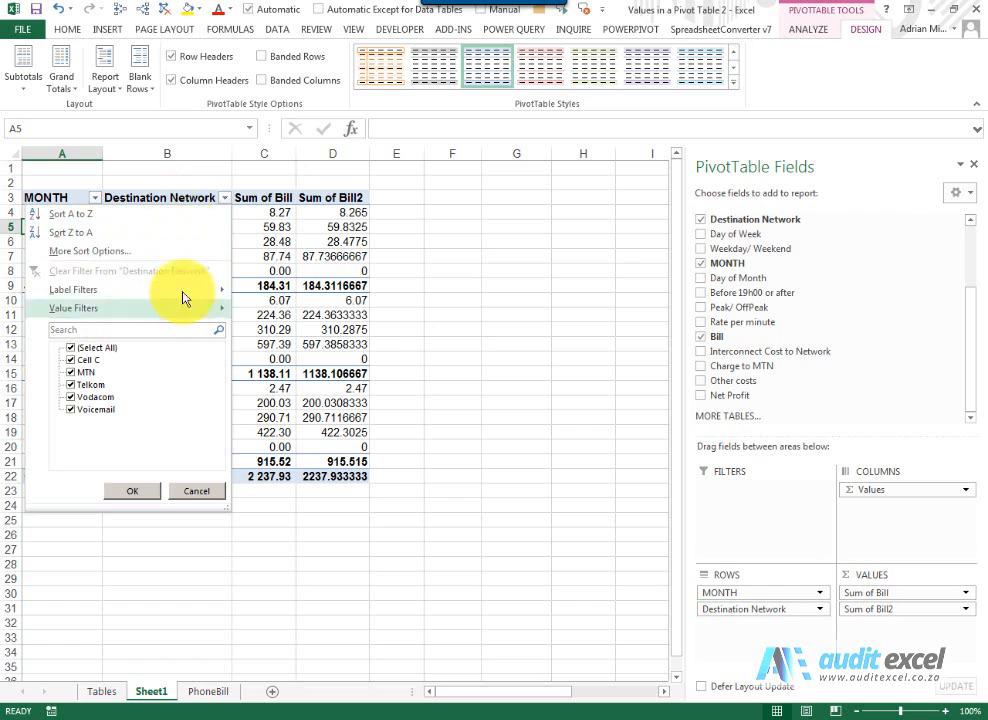
pyautogui.moveTo(180, 220)
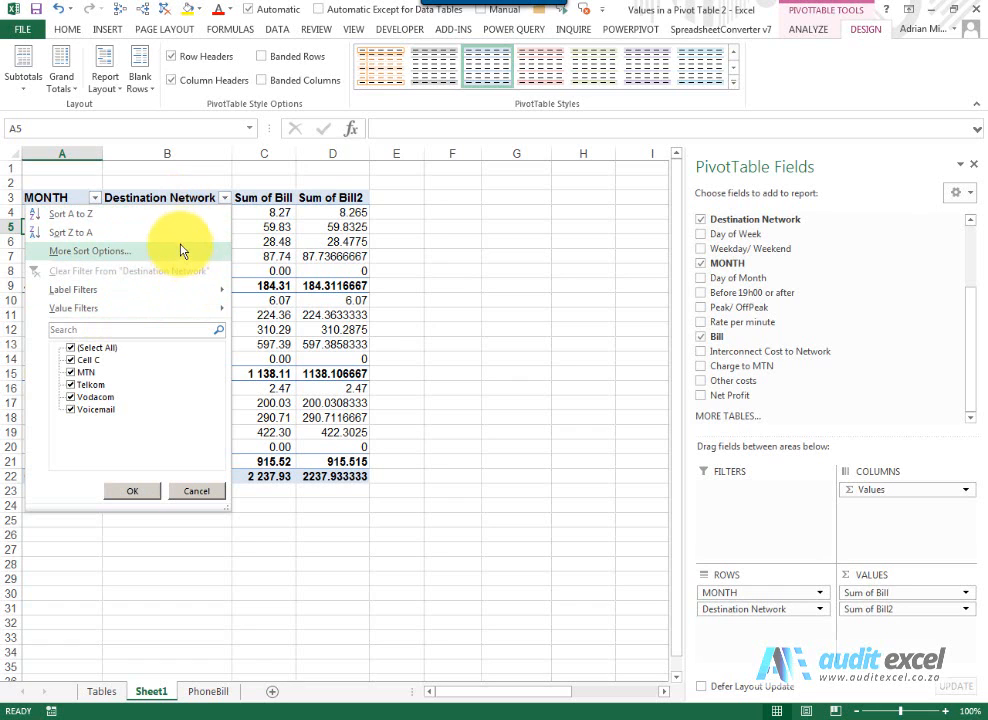
pyautogui.moveTo(196, 490)
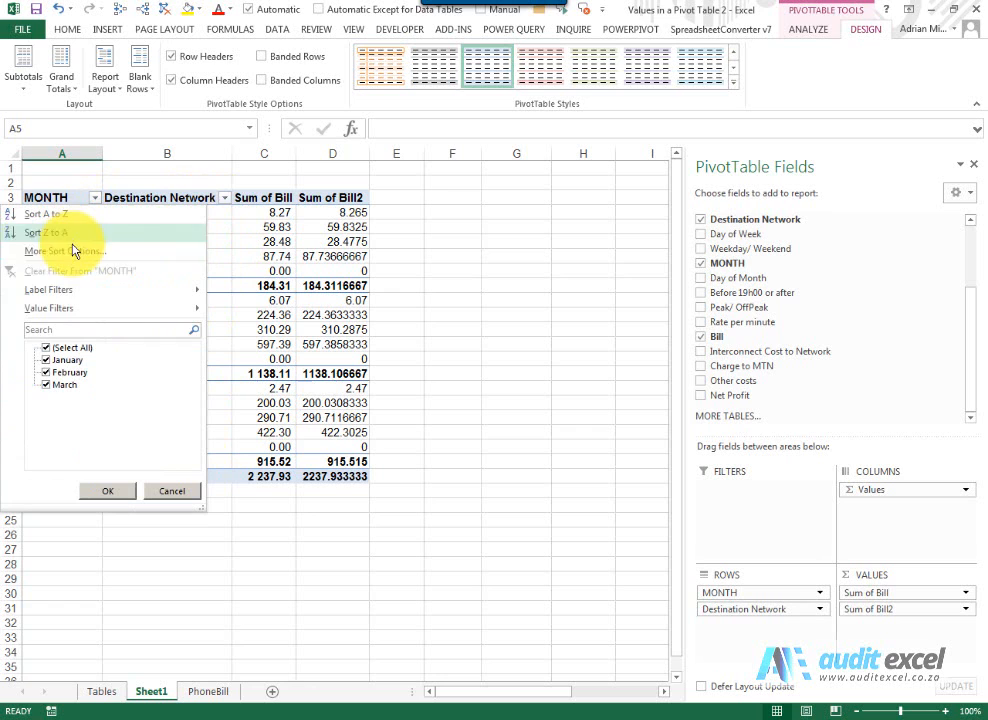
pyautogui.click(48, 308)
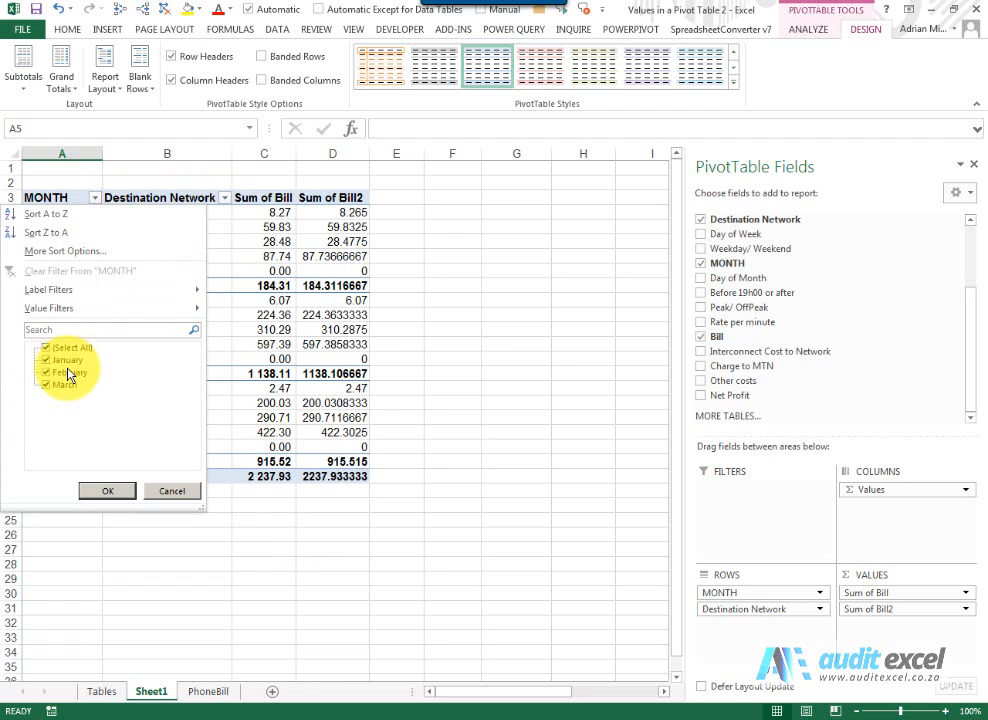
pyautogui.click(46, 372)
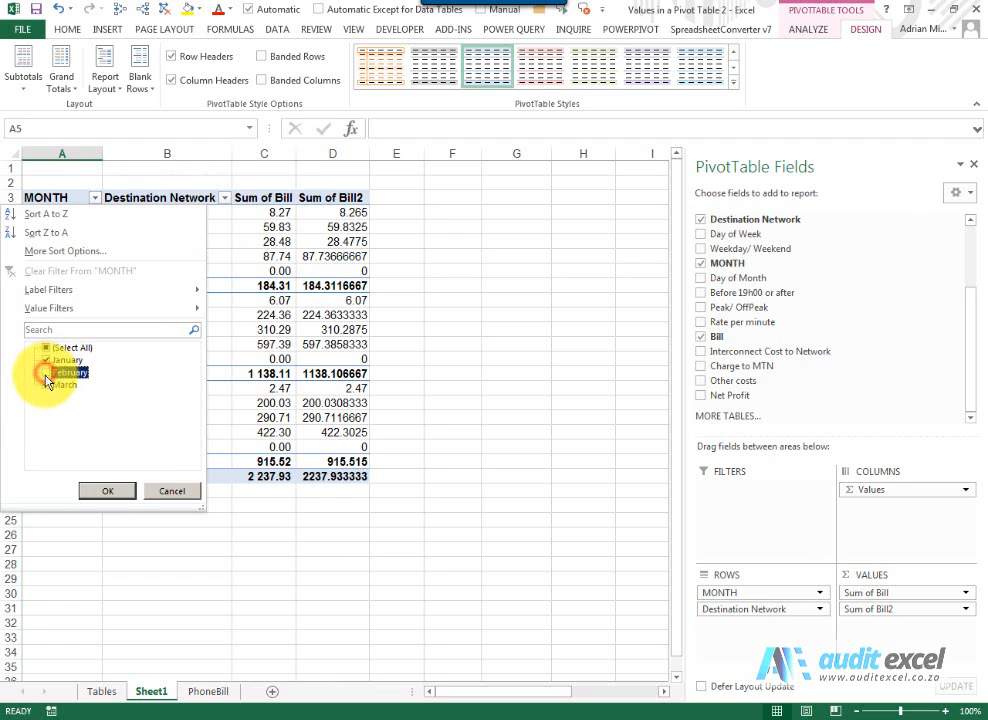
pyautogui.click(108, 492)
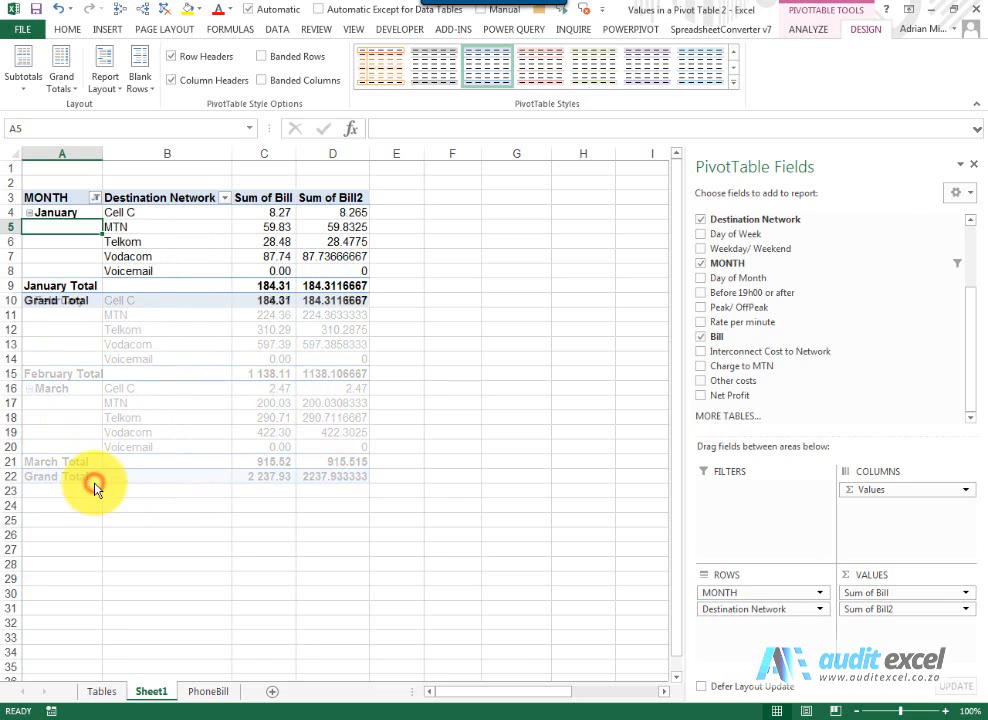
pyautogui.click(96, 198)
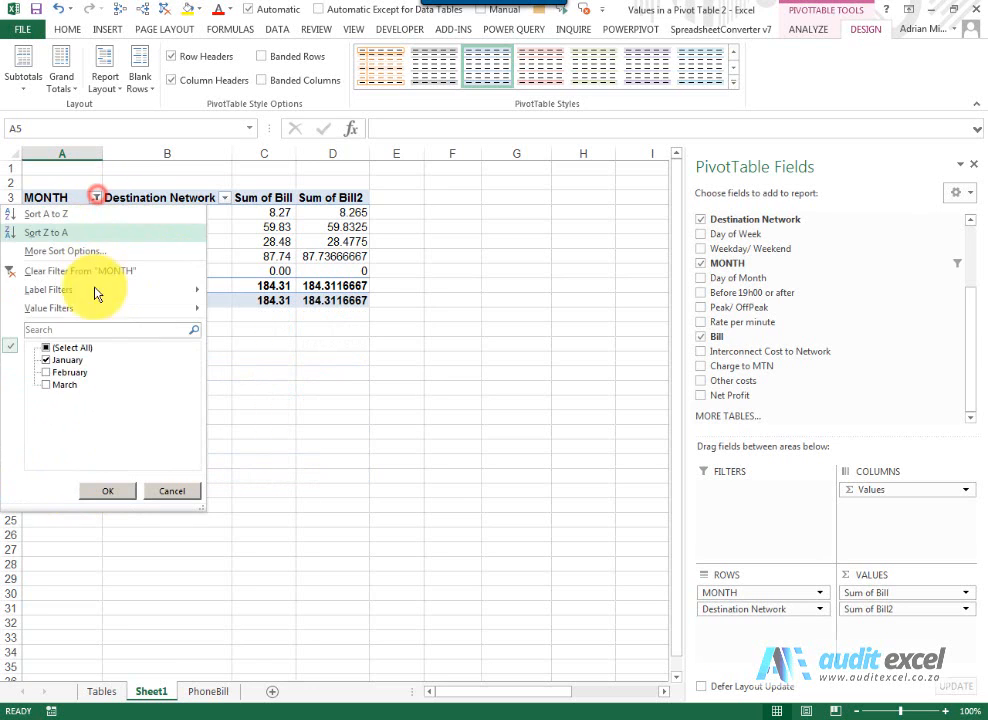
pyautogui.click(108, 490)
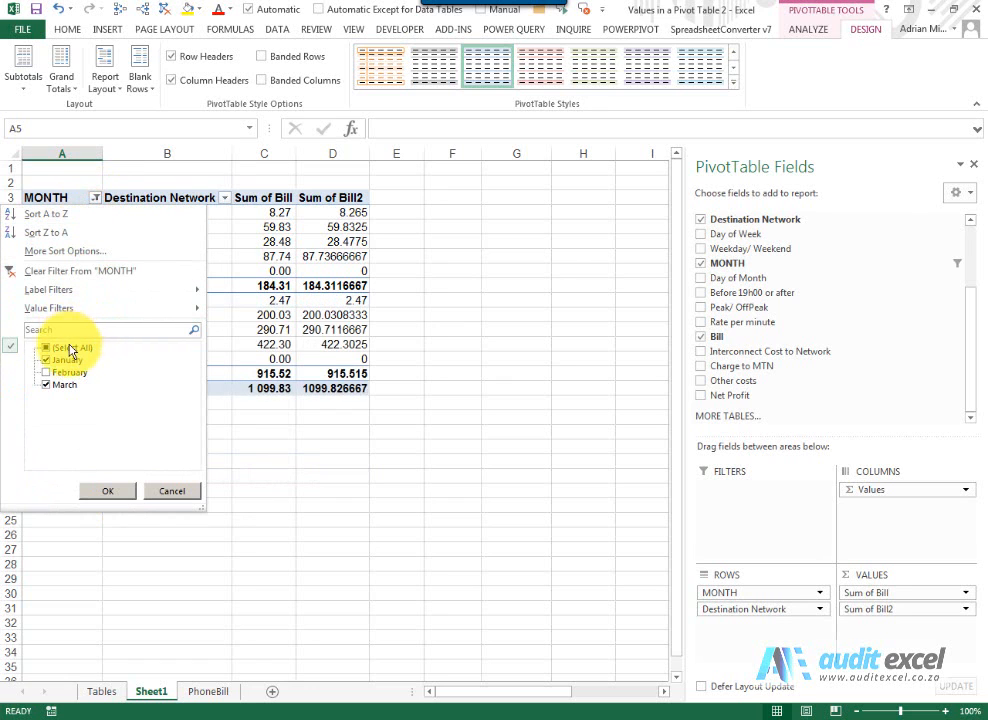
pyautogui.click(108, 490)
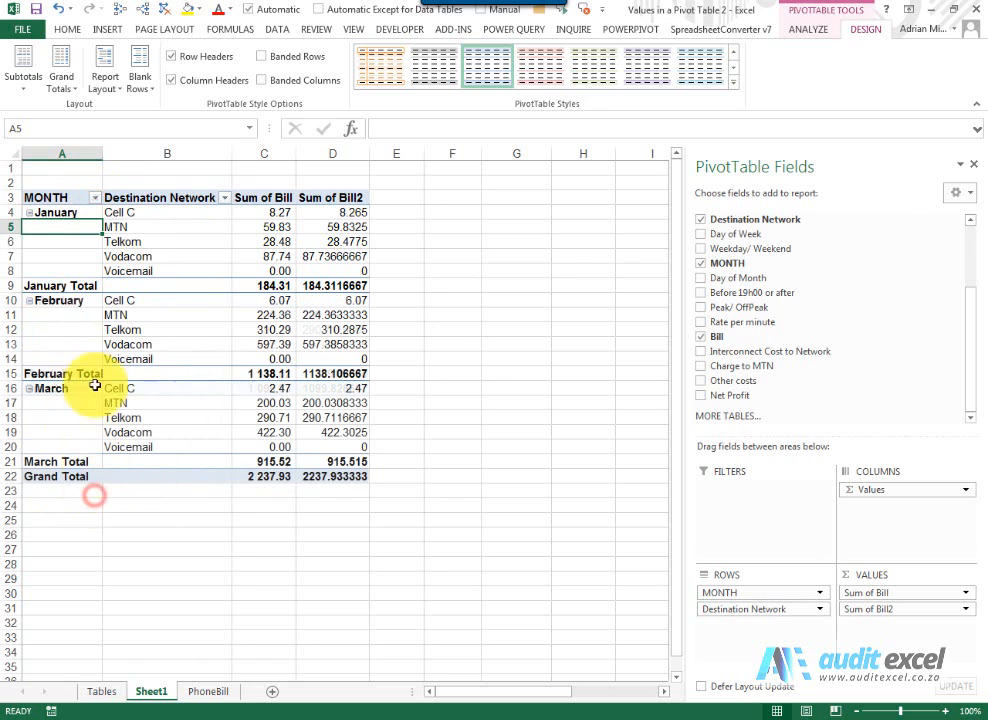
# - Search the month filter for 'jan' to show January alone, then restore all three months
pyautogui.click(94, 198)
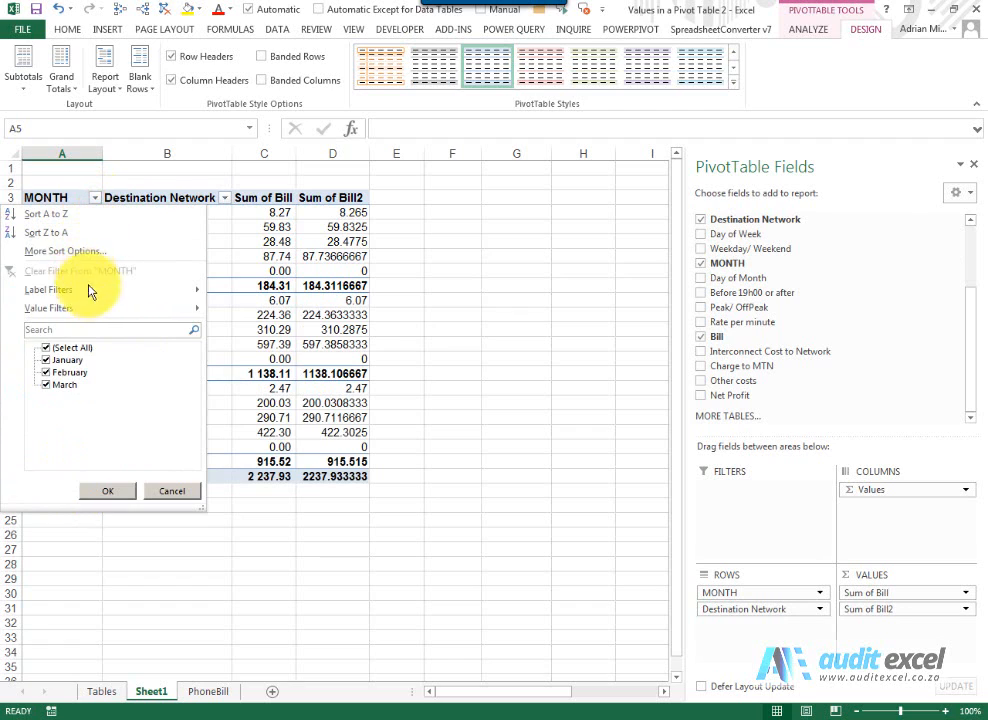
pyautogui.click(92, 328)
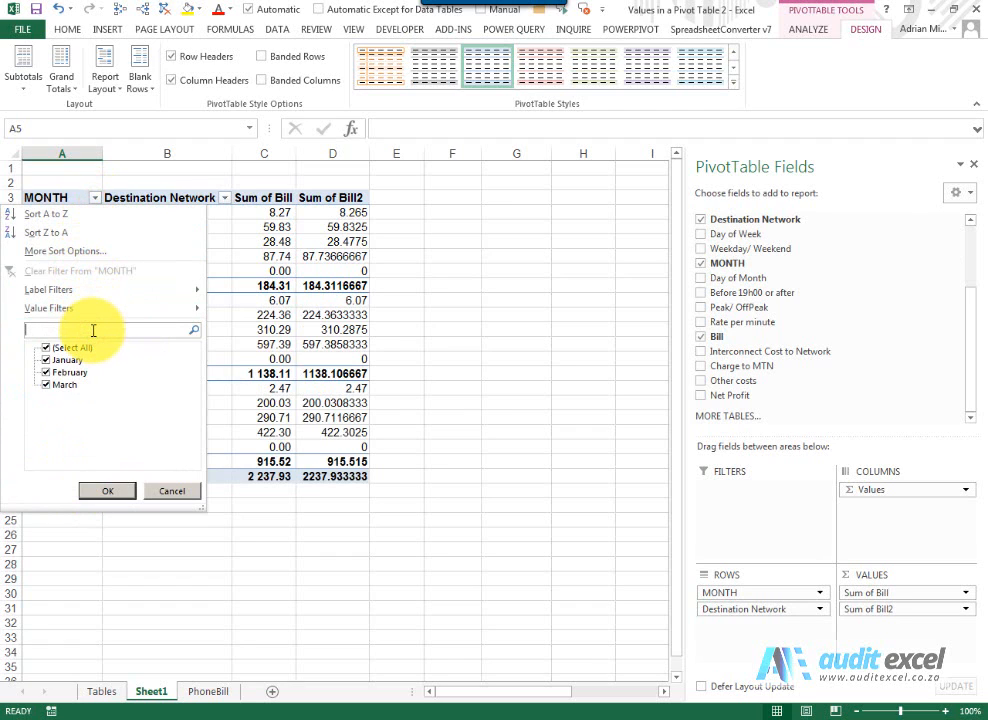
pyautogui.write('jan')
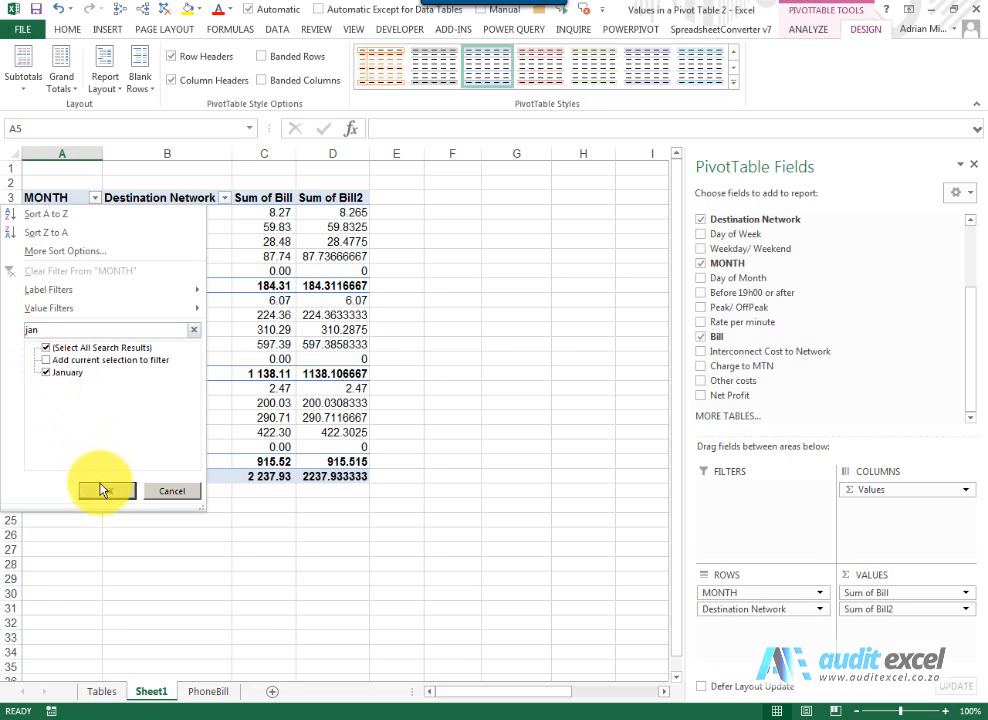
pyautogui.click(100, 492)
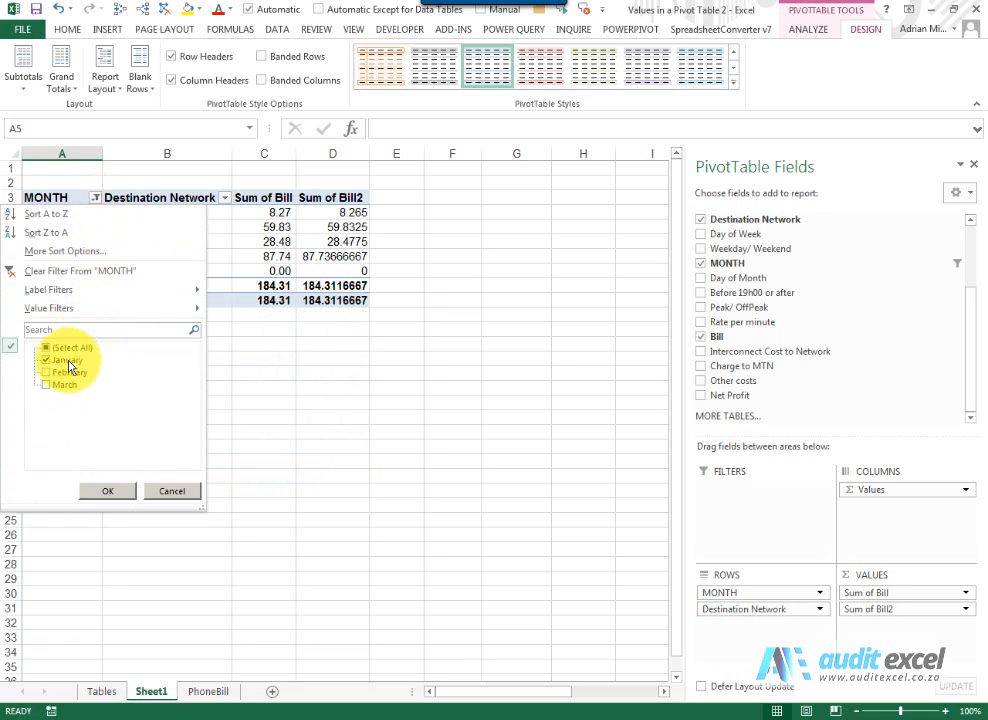
pyautogui.click(108, 490)
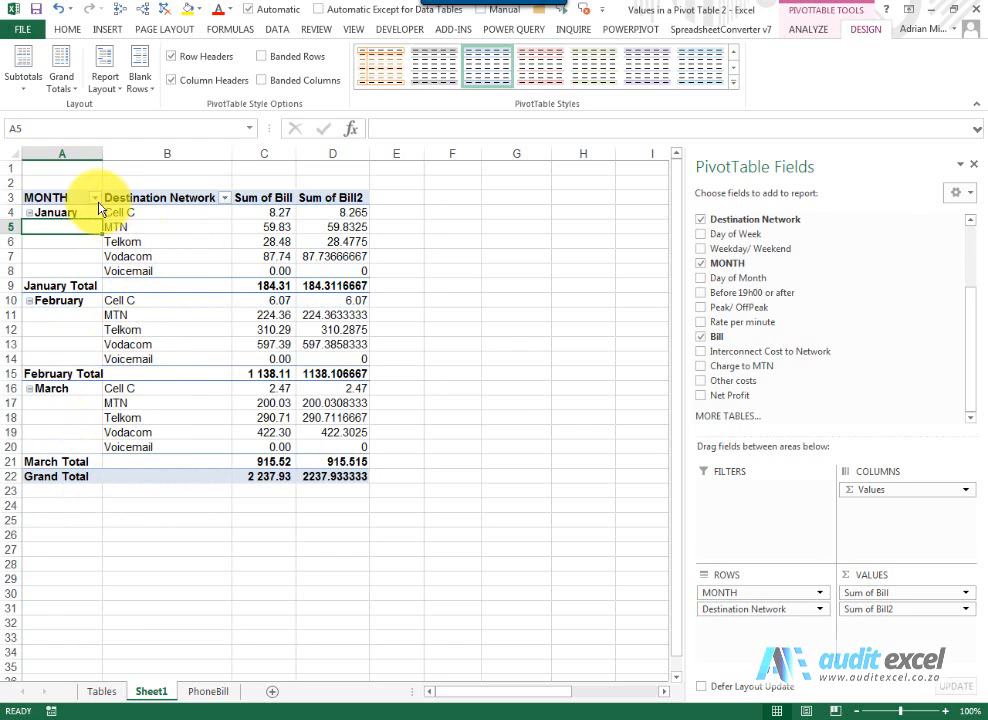
pyautogui.click(92, 198)
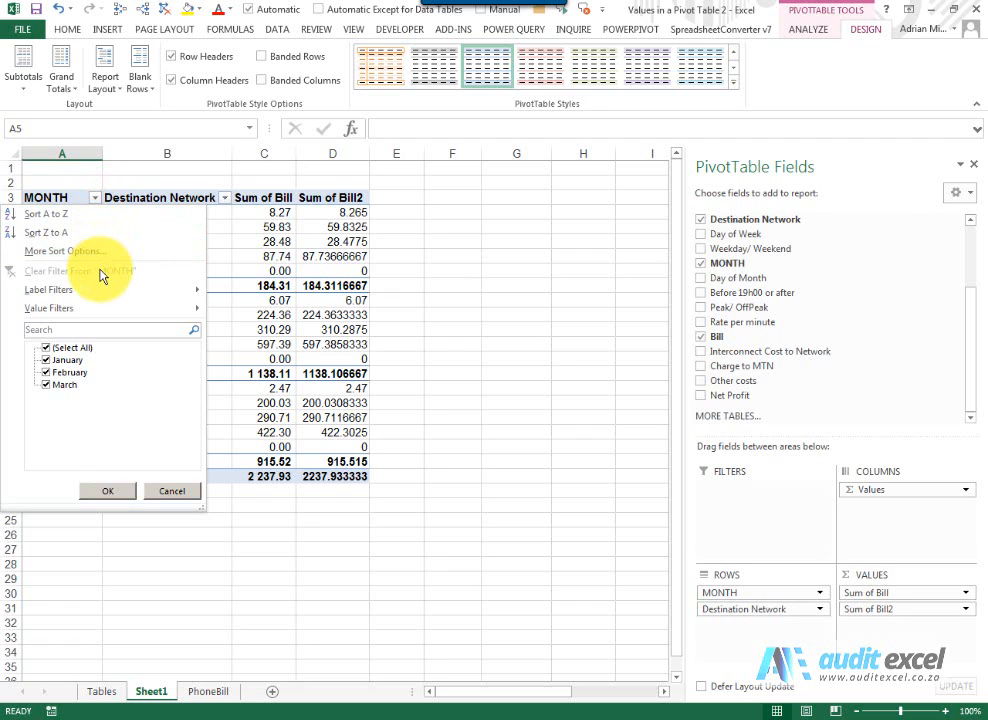
# - Apply a Label Filter on MONTH equal to 'Janu', leaving only January, then return to the month options
pyautogui.click(48, 288)
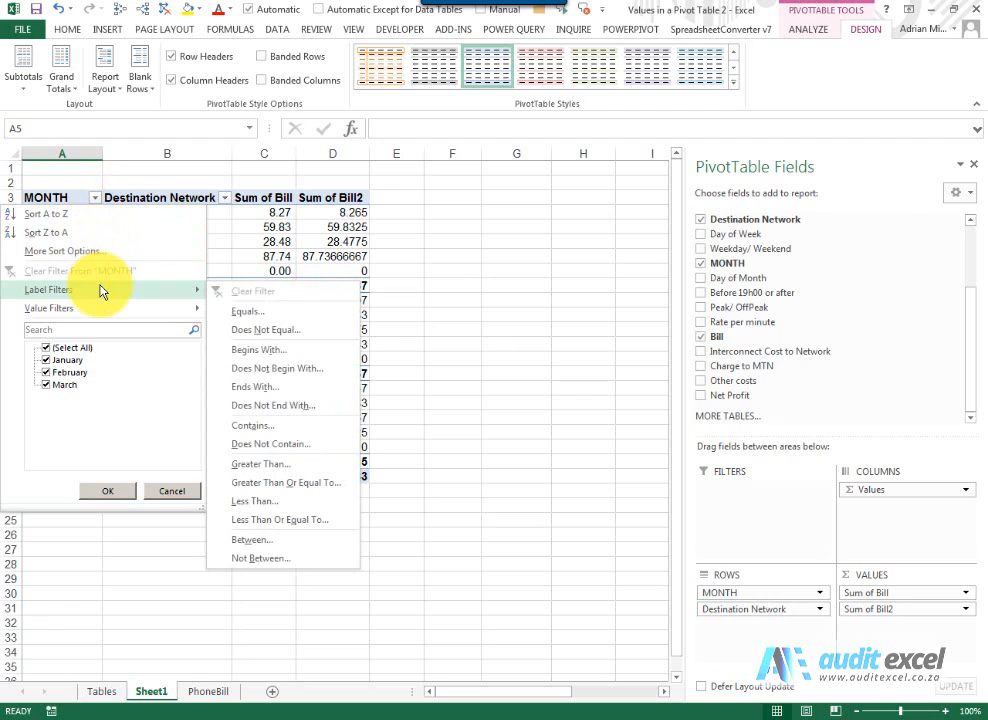
pyautogui.moveTo(124, 292)
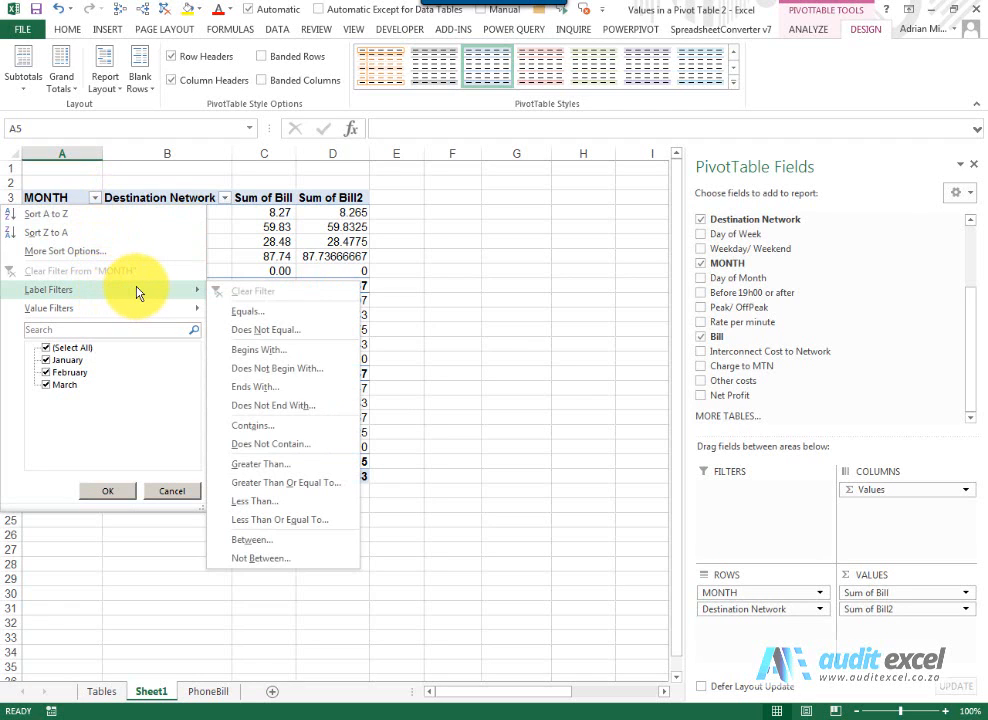
pyautogui.moveTo(268, 316)
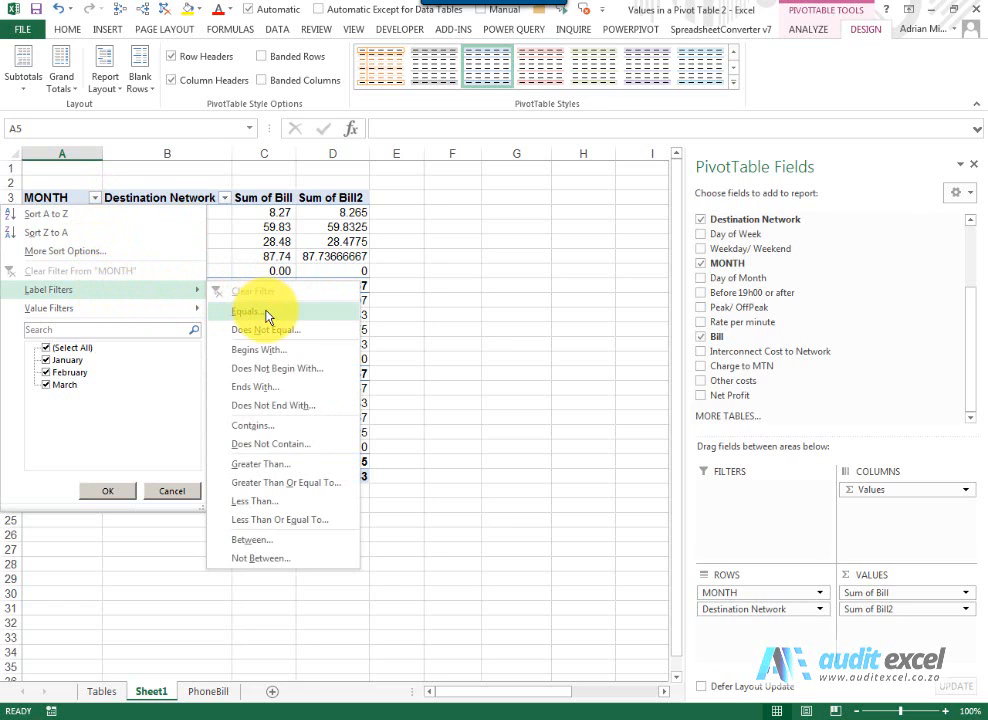
pyautogui.click(250, 312)
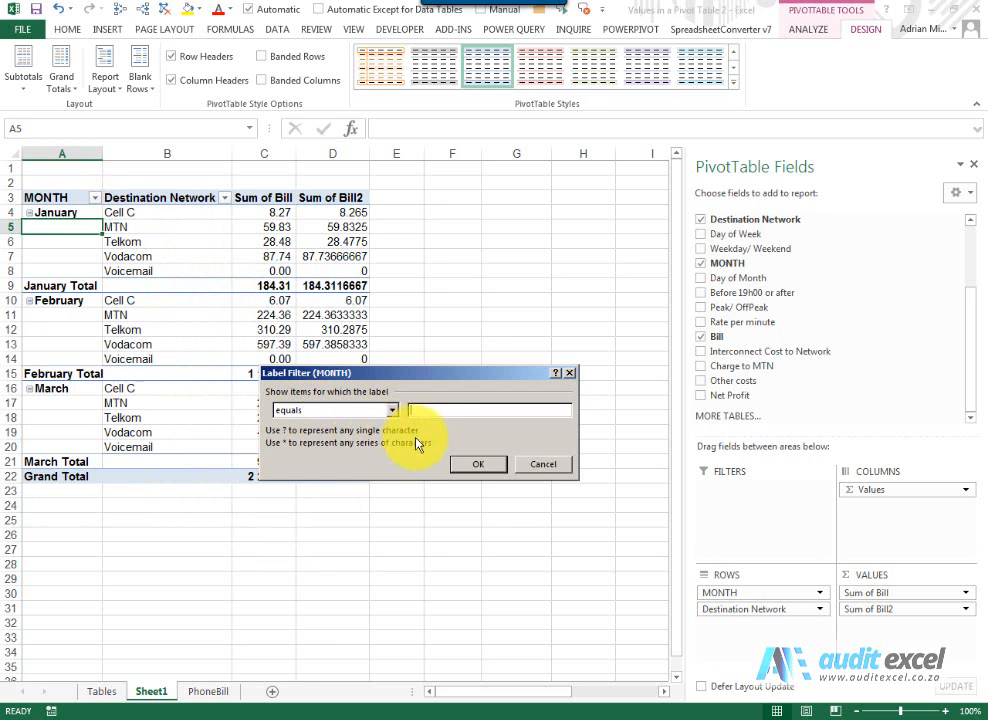
pyautogui.write('January')
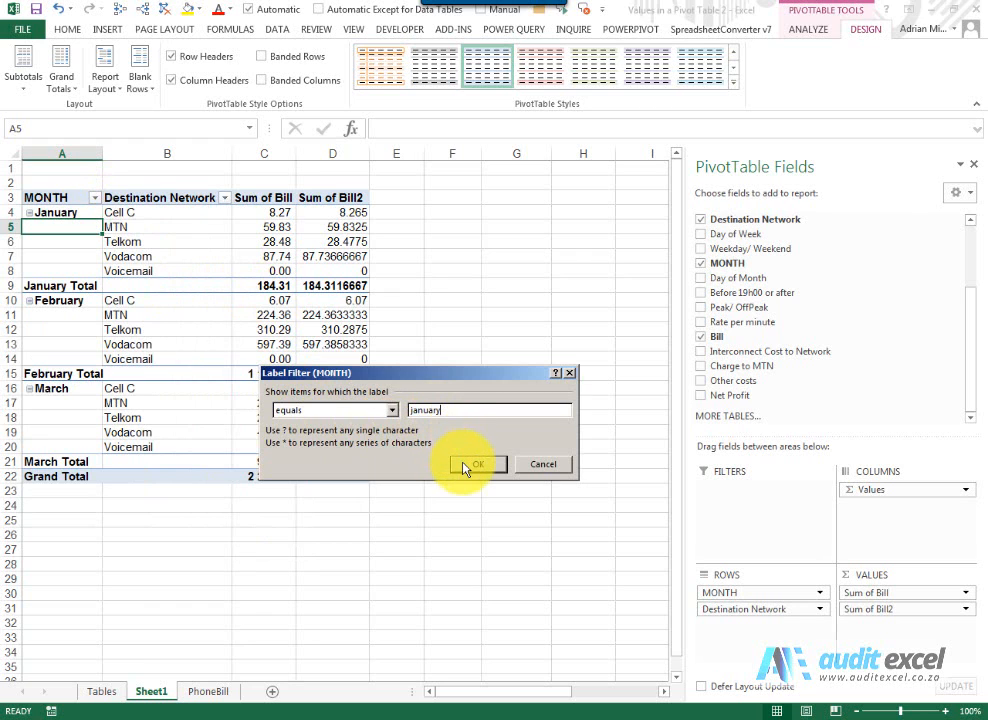
pyautogui.click(476, 464)
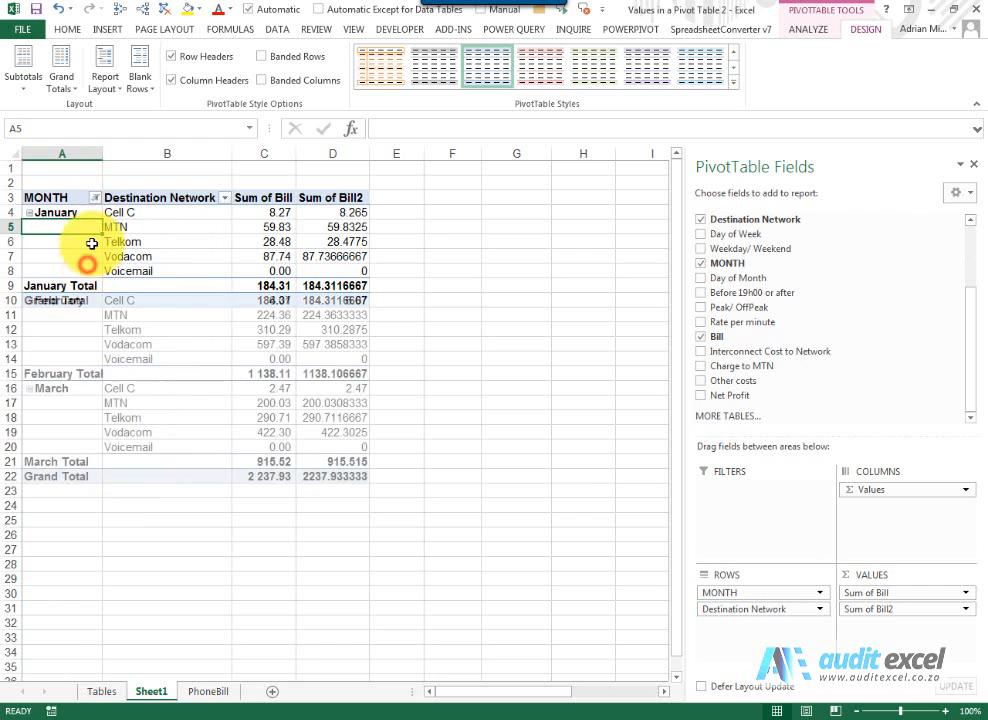
pyautogui.click(94, 198)
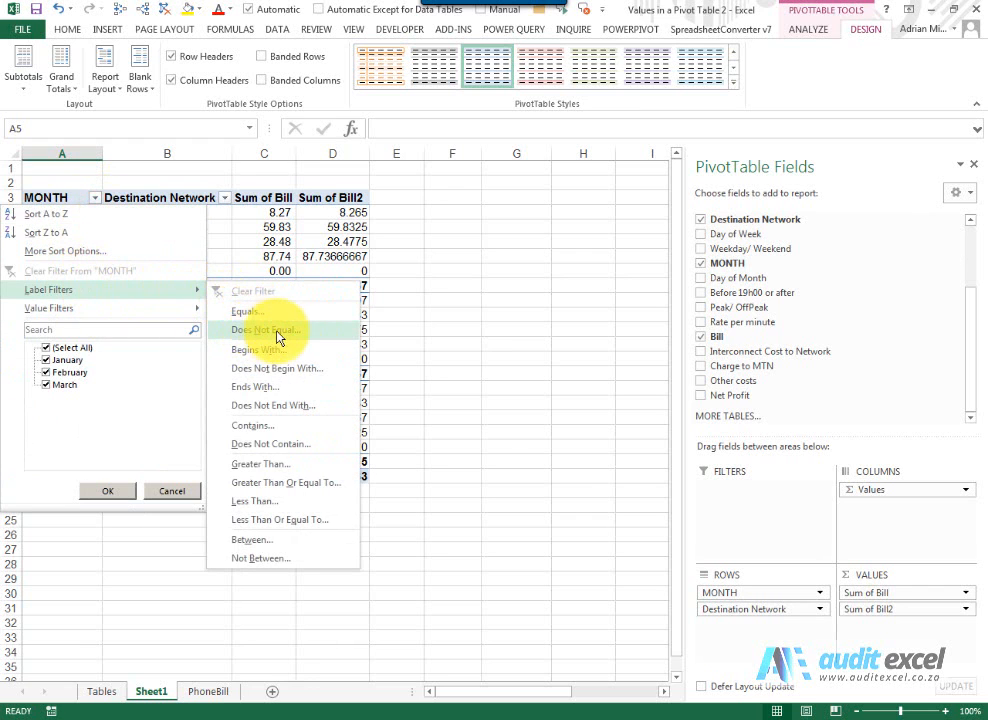
pyautogui.moveTo(292, 370)
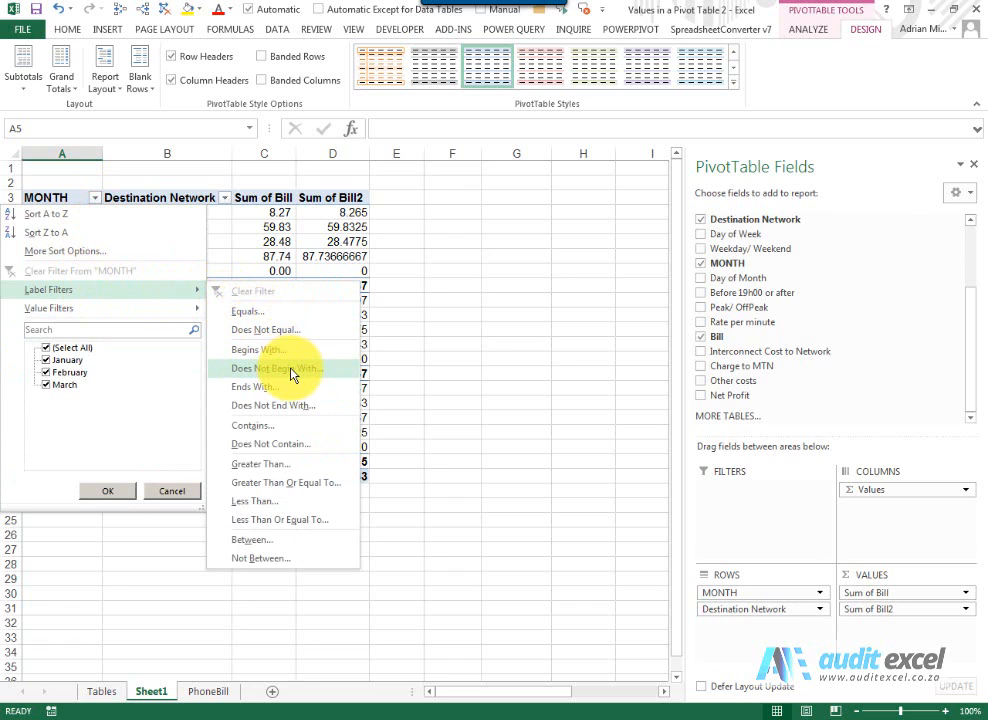
pyautogui.moveTo(288, 406)
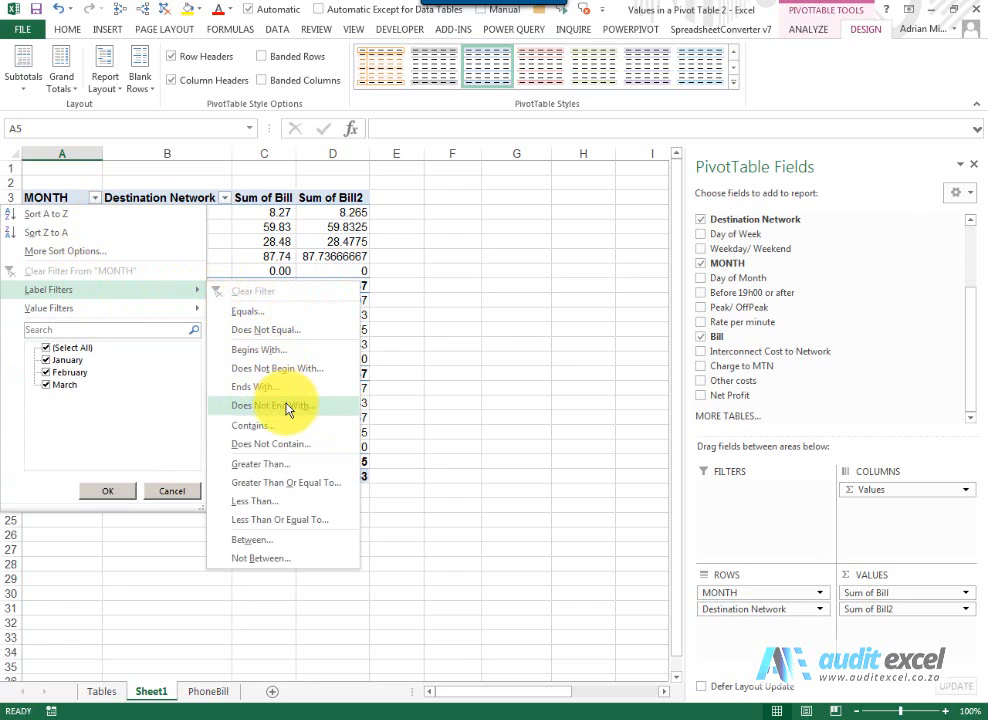
pyautogui.moveTo(276, 500)
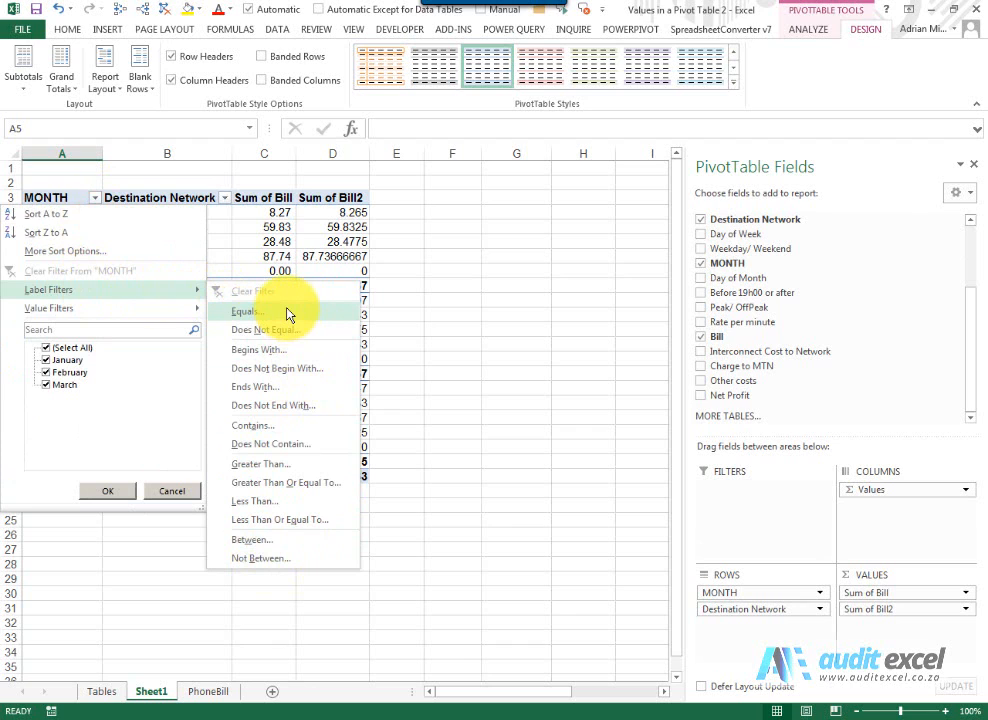
pyautogui.moveTo(220, 232)
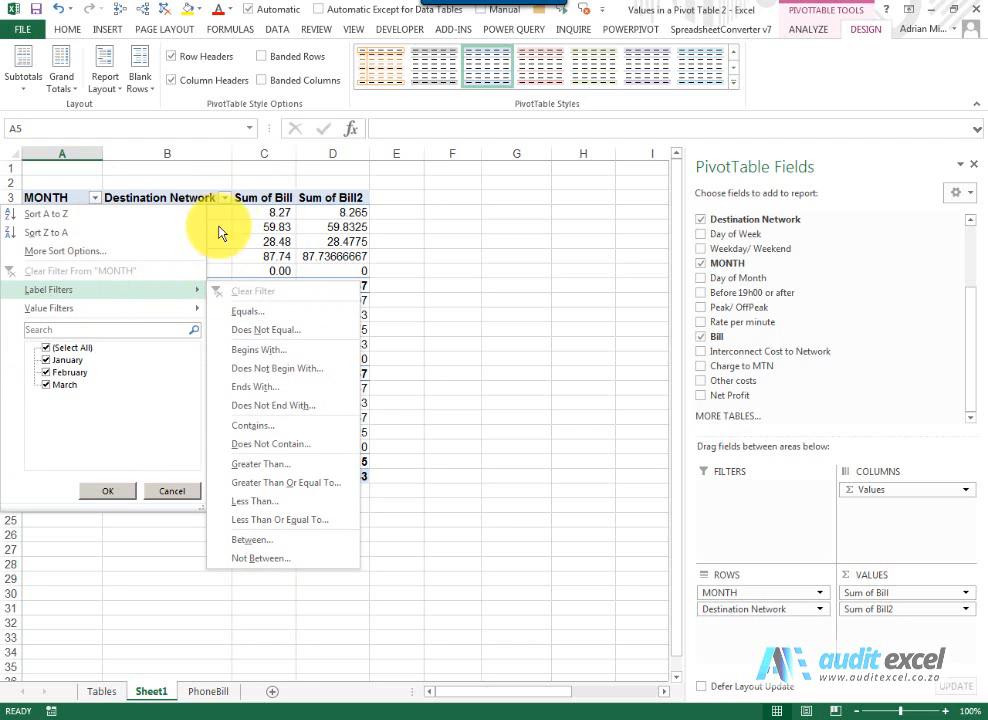
pyautogui.moveTo(140, 308)
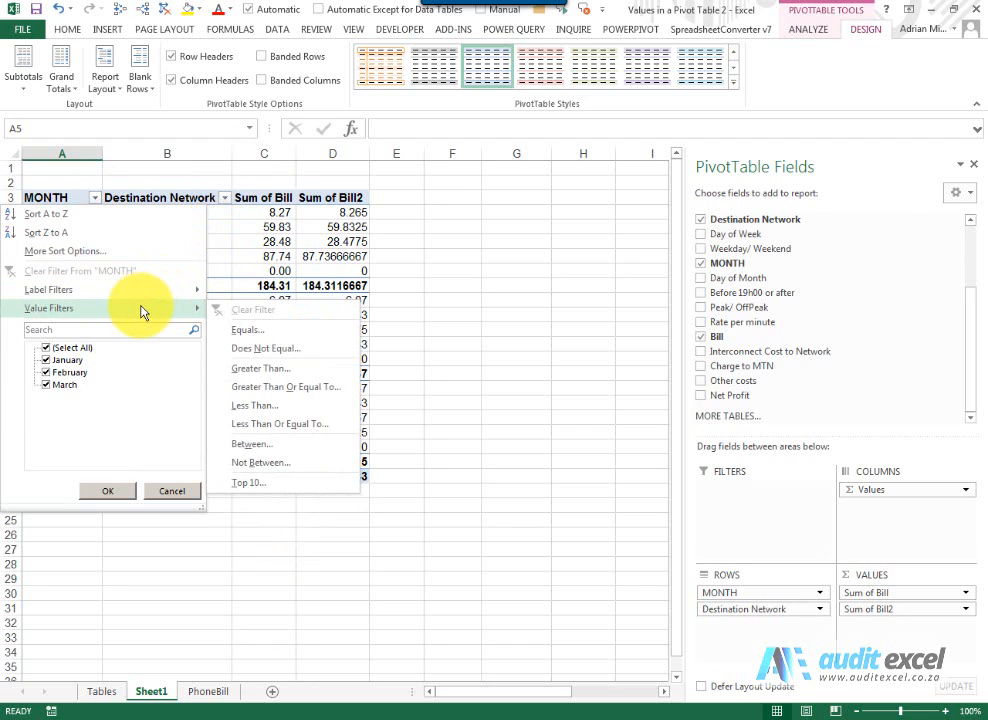
pyautogui.moveTo(270, 330)
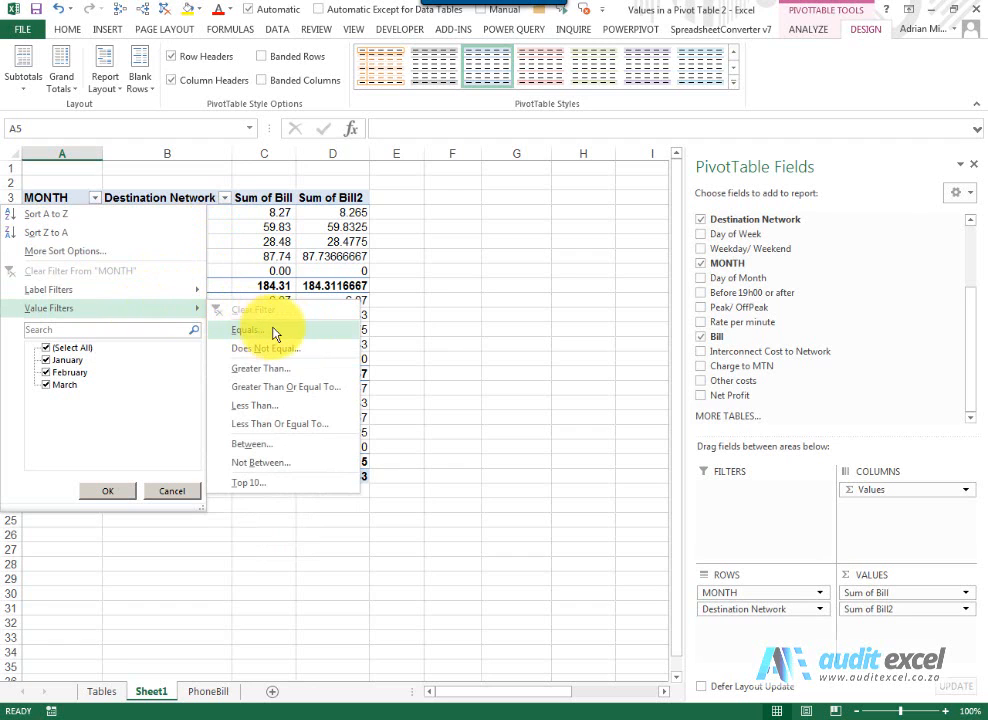
pyautogui.moveTo(300, 408)
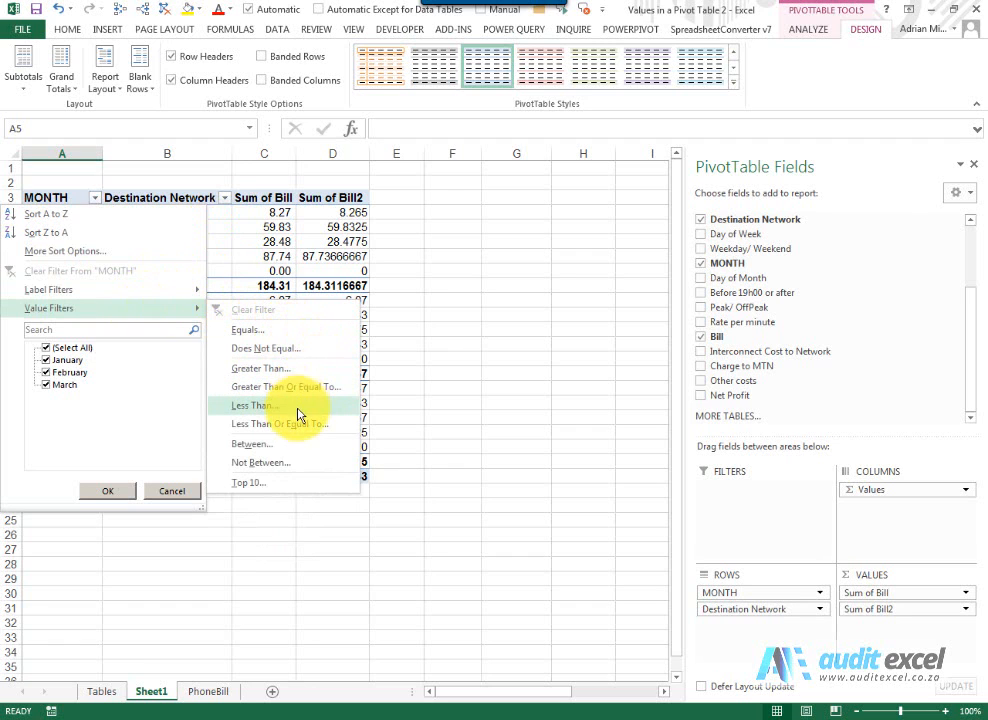
pyautogui.moveTo(294, 330)
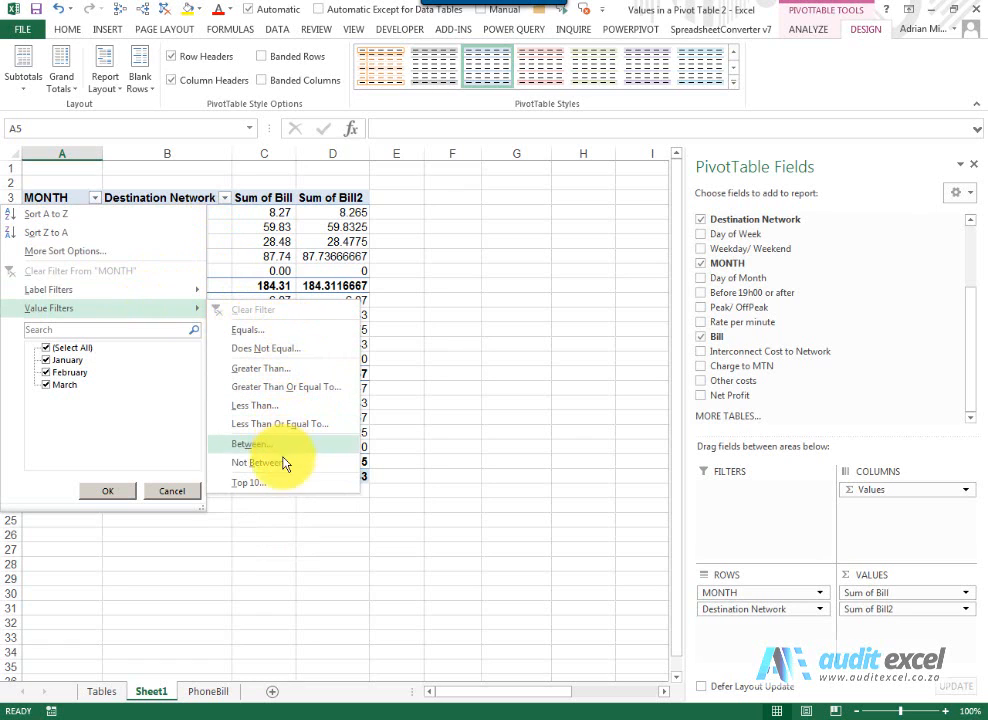
pyautogui.moveTo(248, 482)
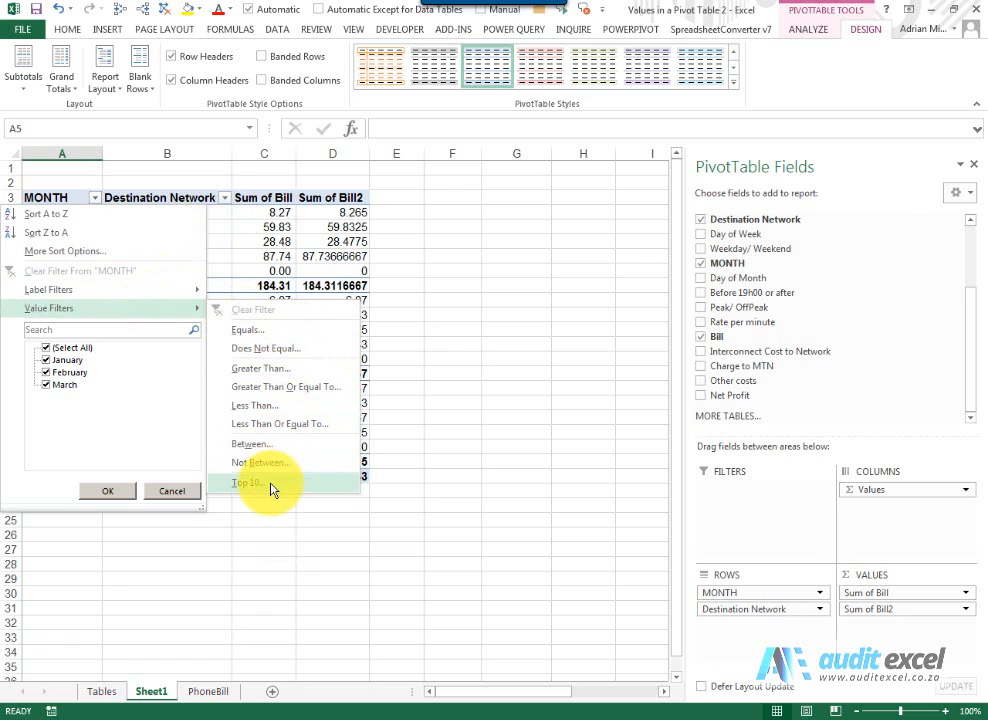
# - Apply a Top 10 value filter keeping the top 2 month items by Sum of Bill, February and March
pyautogui.click(246, 482)
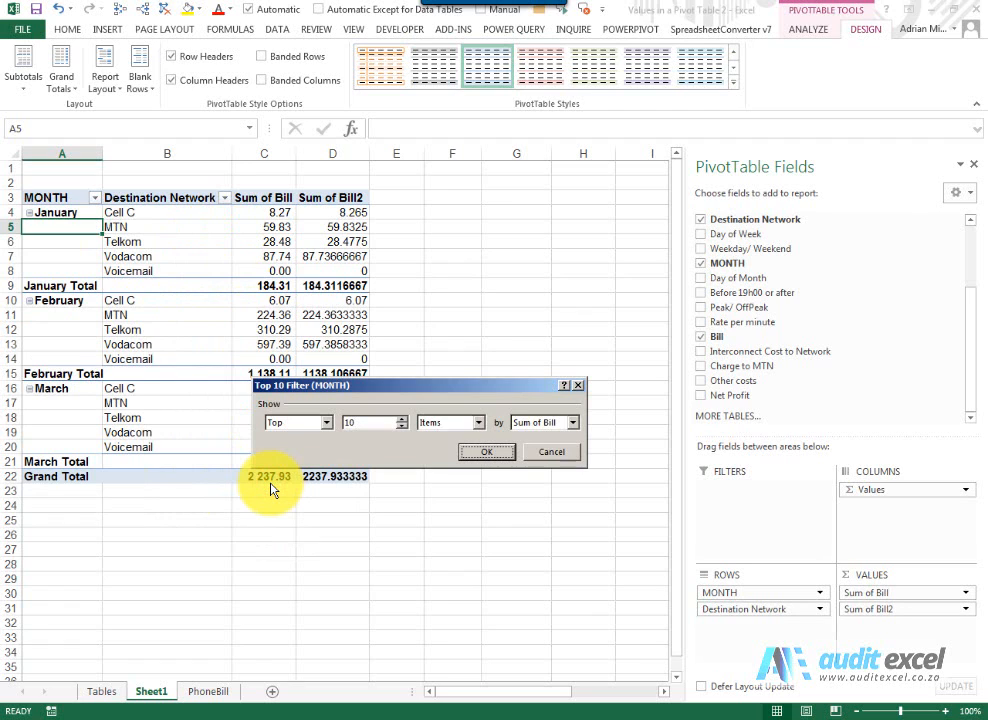
pyautogui.moveTo(170, 344)
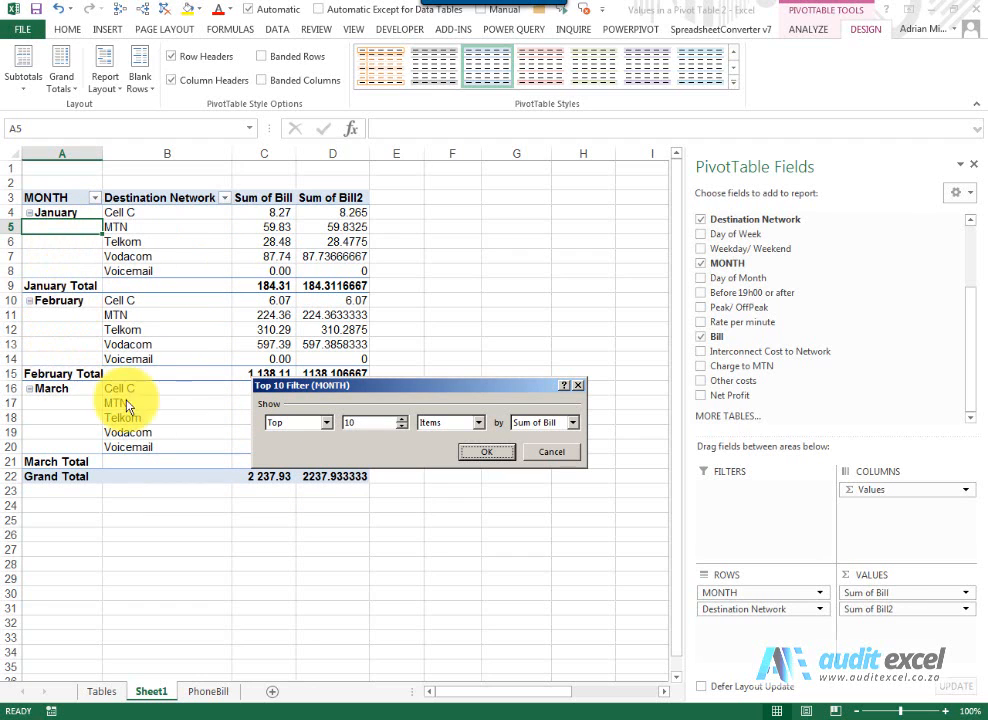
pyautogui.click(324, 422)
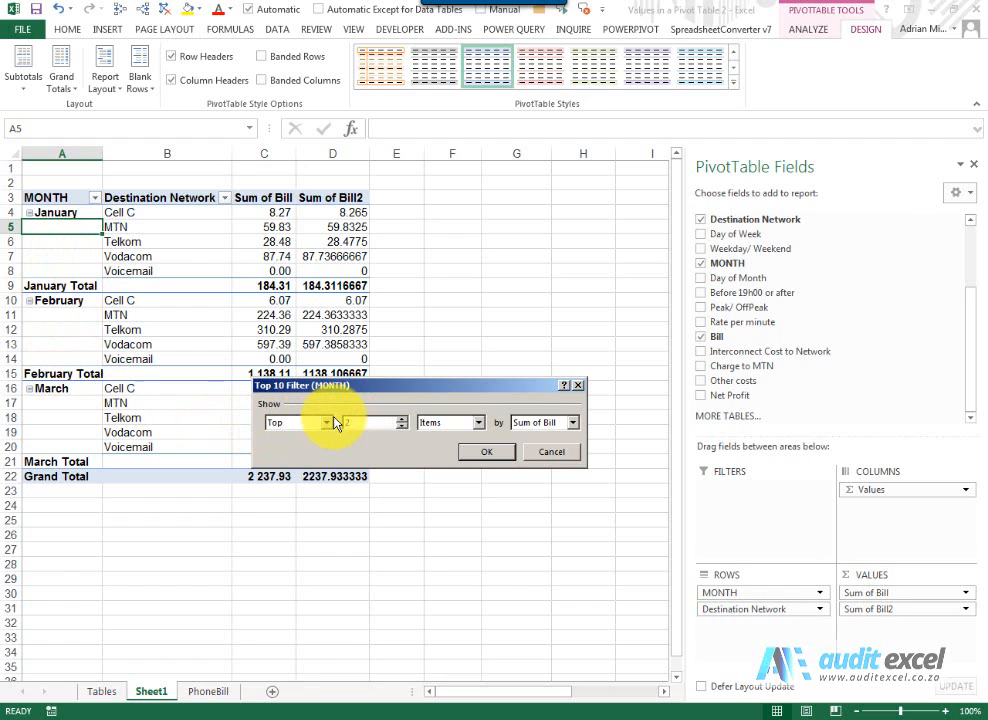
pyautogui.click(480, 422)
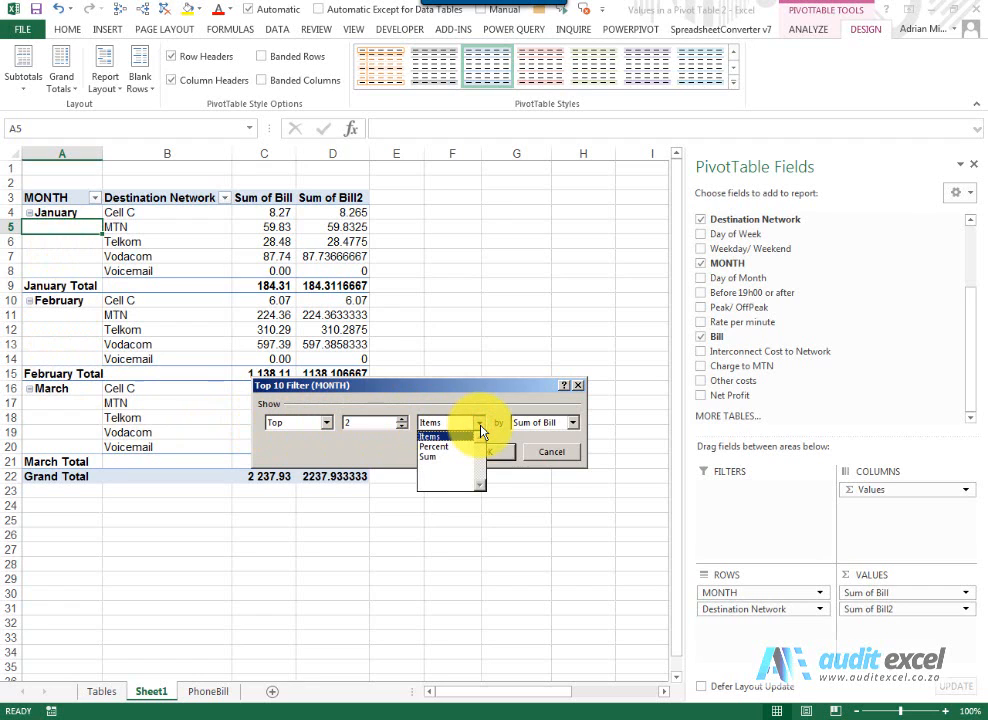
pyautogui.click(428, 436)
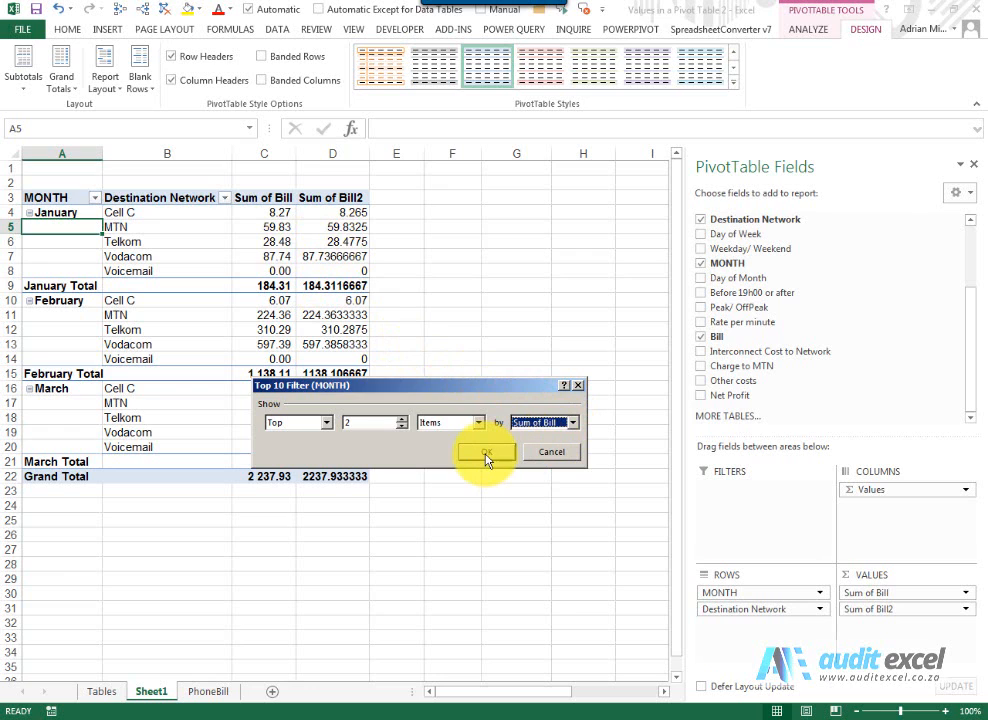
pyautogui.click(488, 452)
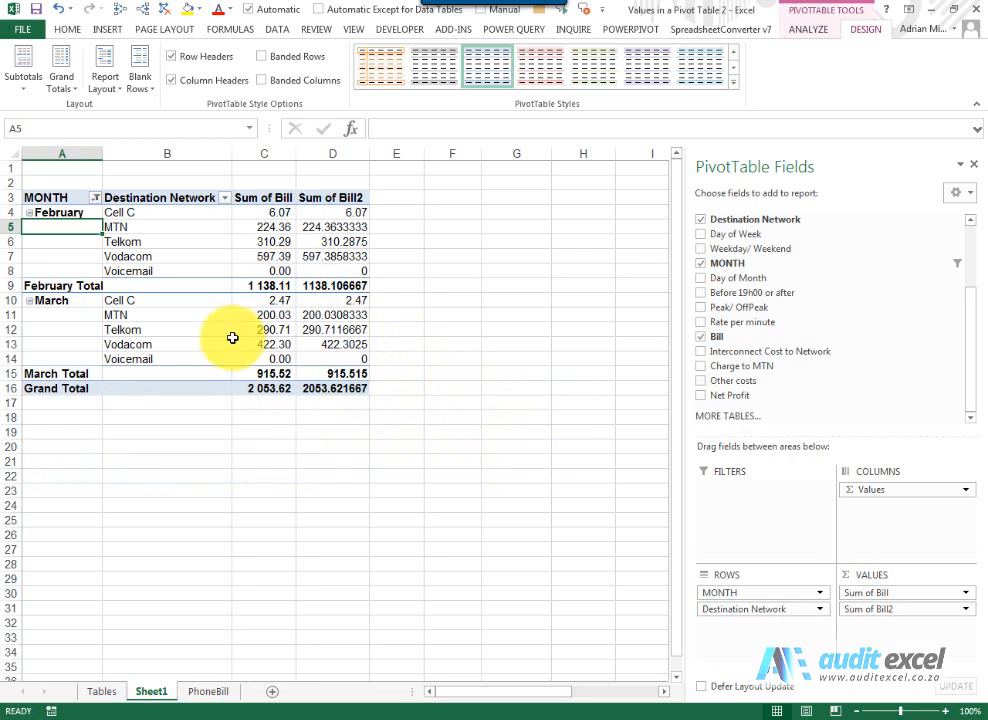
pyautogui.moveTo(62, 290)
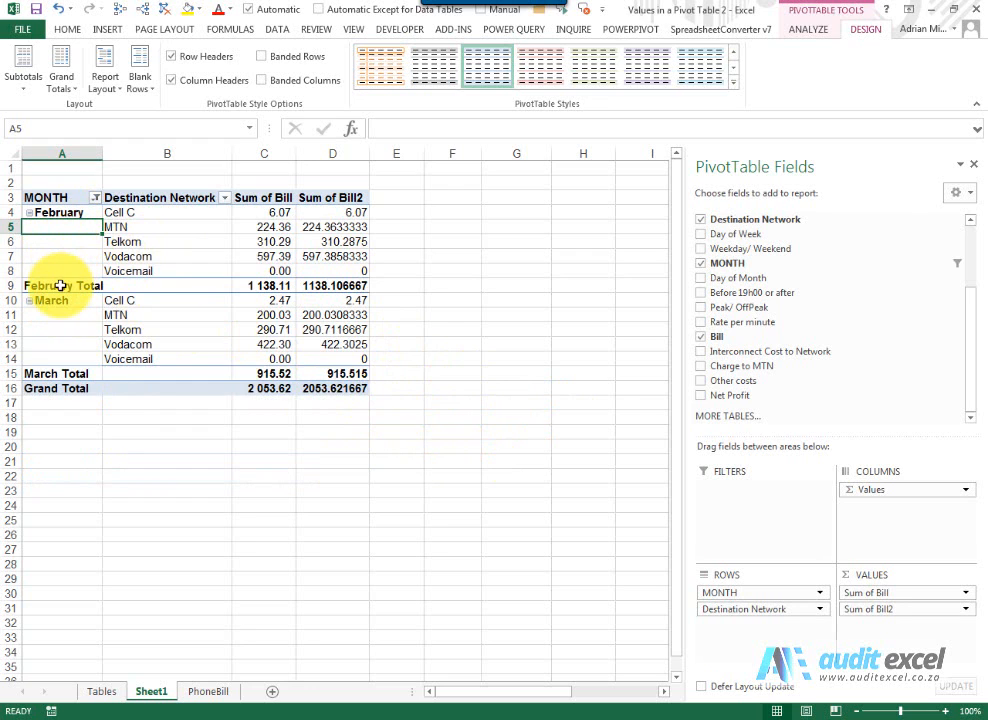
pyautogui.click(92, 198)
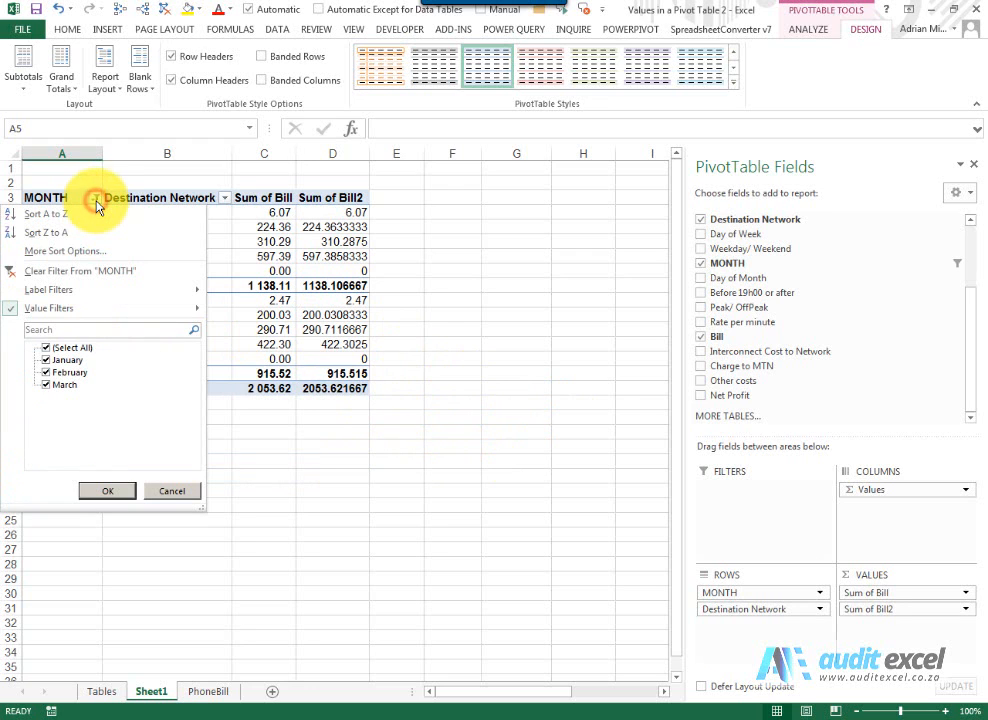
# - Clear the top-2 value filter from MONTH so all three months return
pyautogui.click(106, 490)
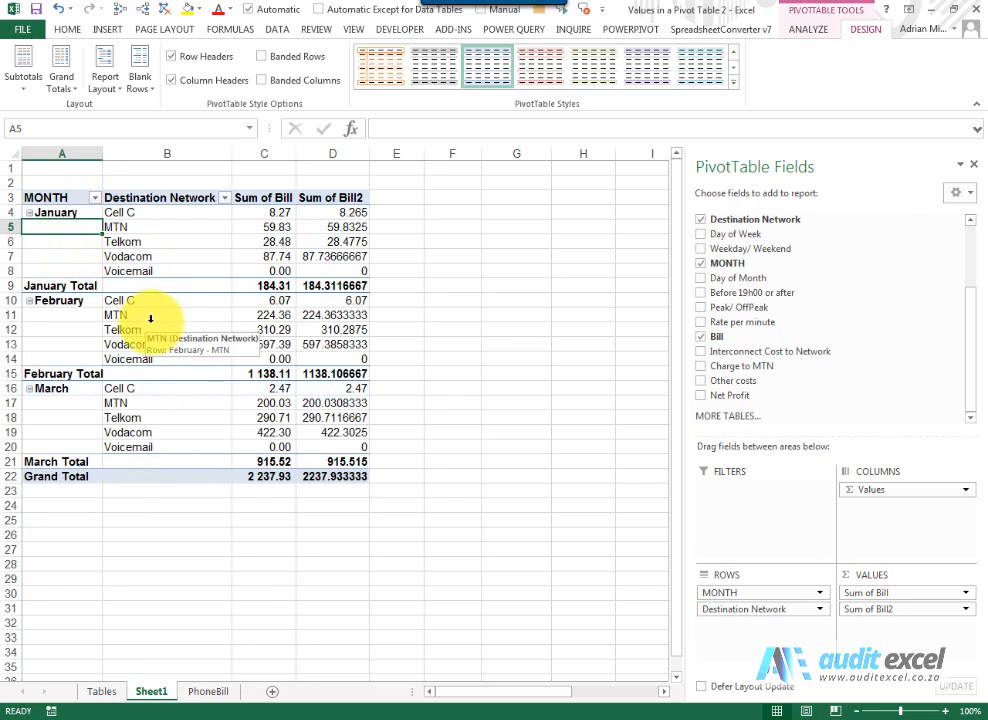
pyautogui.moveTo(332, 222)
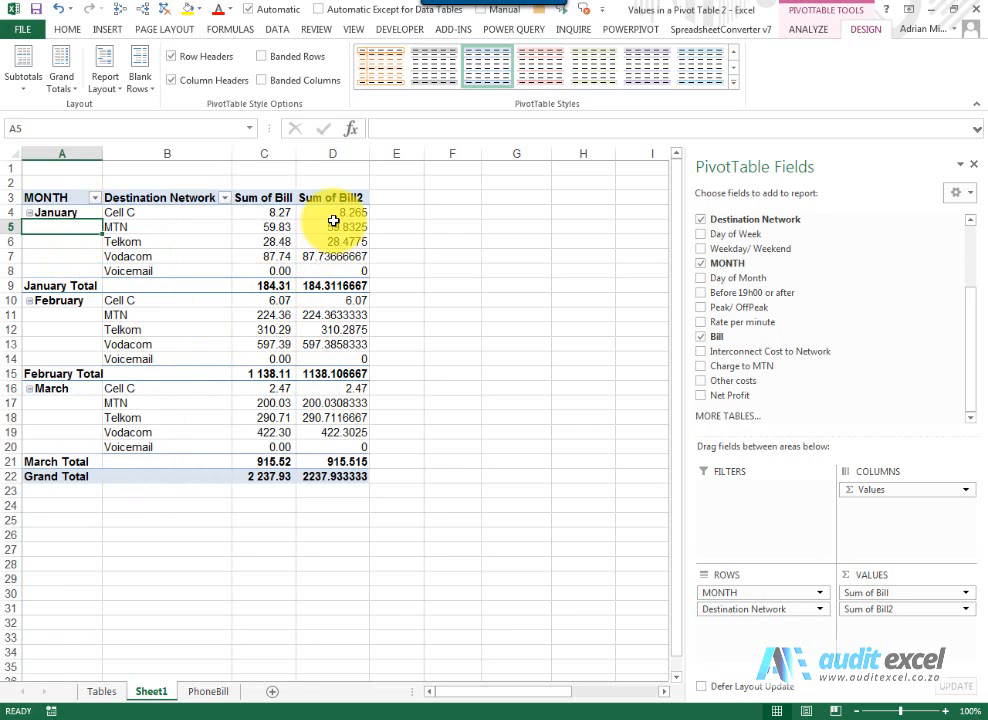
# - Summarise Sum of Bill2 as Average of Bill2 with Number format and 2 decimal places
pyautogui.rightClick(332, 226)
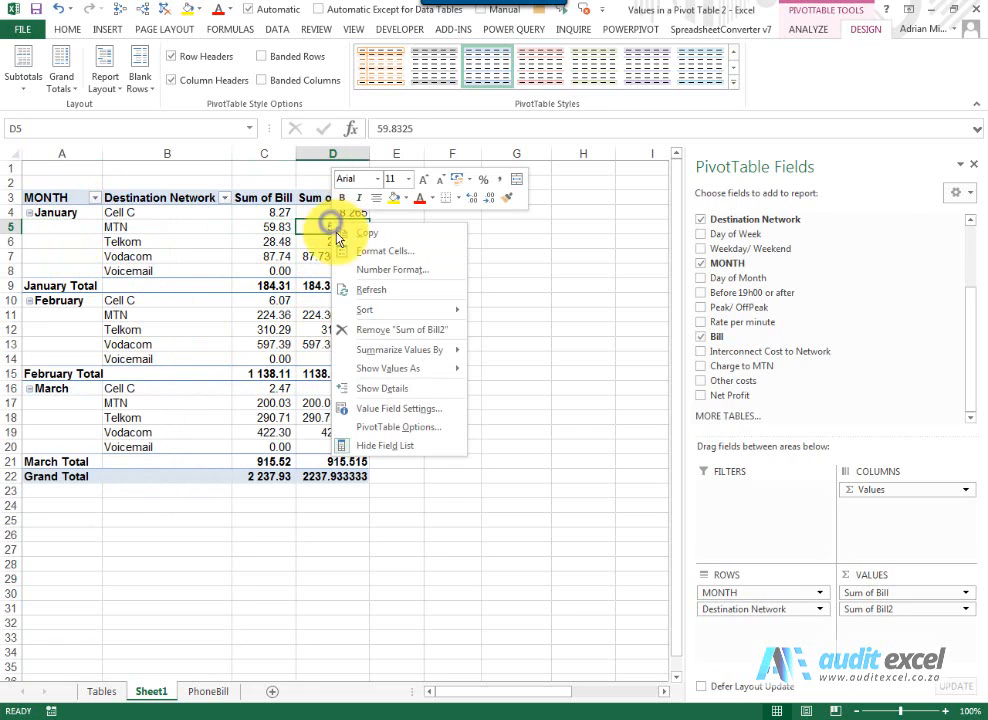
pyautogui.click(398, 408)
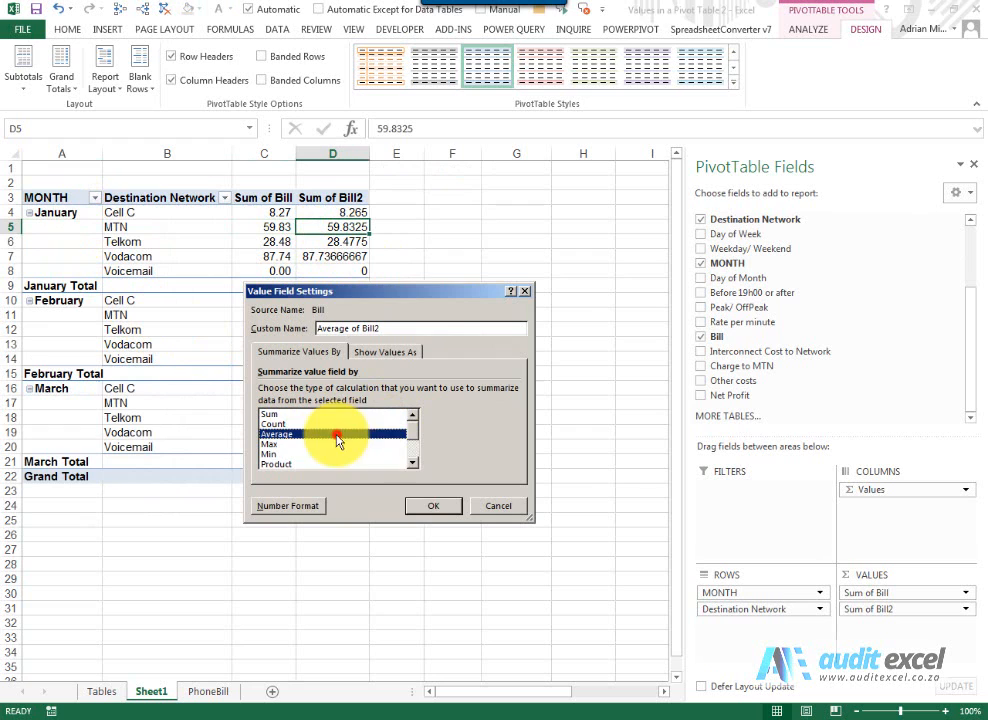
pyautogui.click(288, 506)
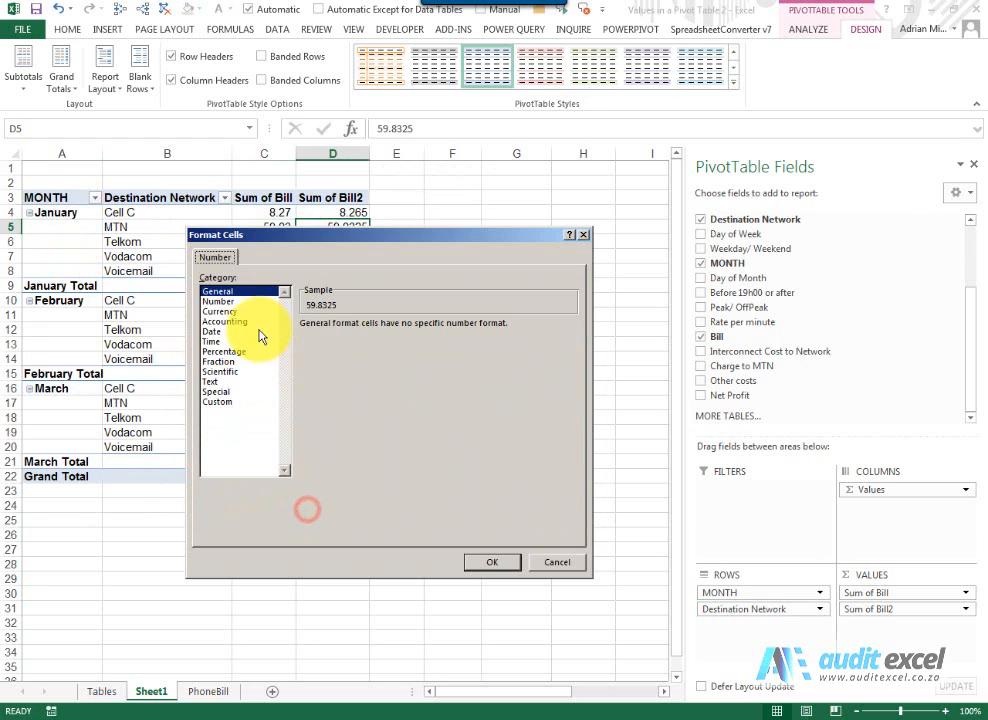
pyautogui.click(218, 300)
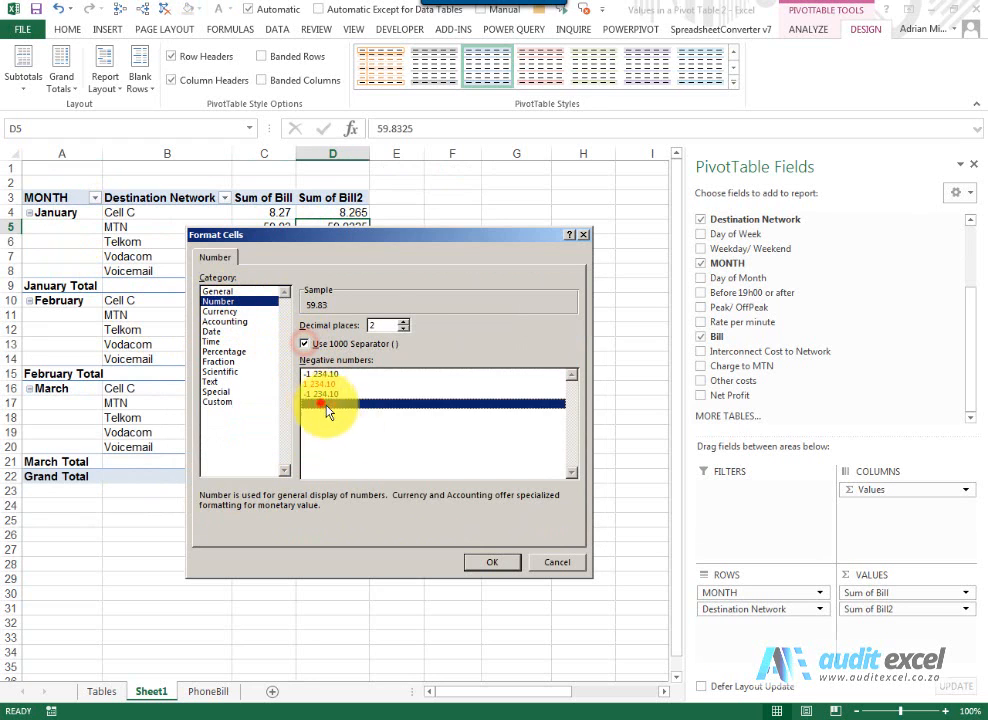
pyautogui.click(492, 562)
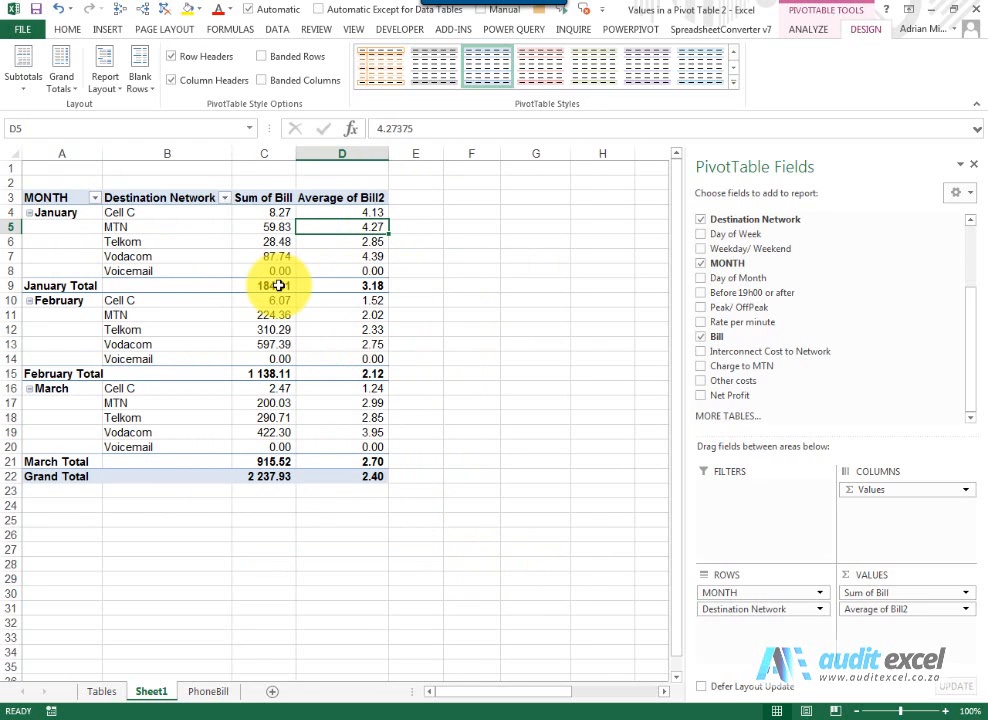
pyautogui.click(96, 198)
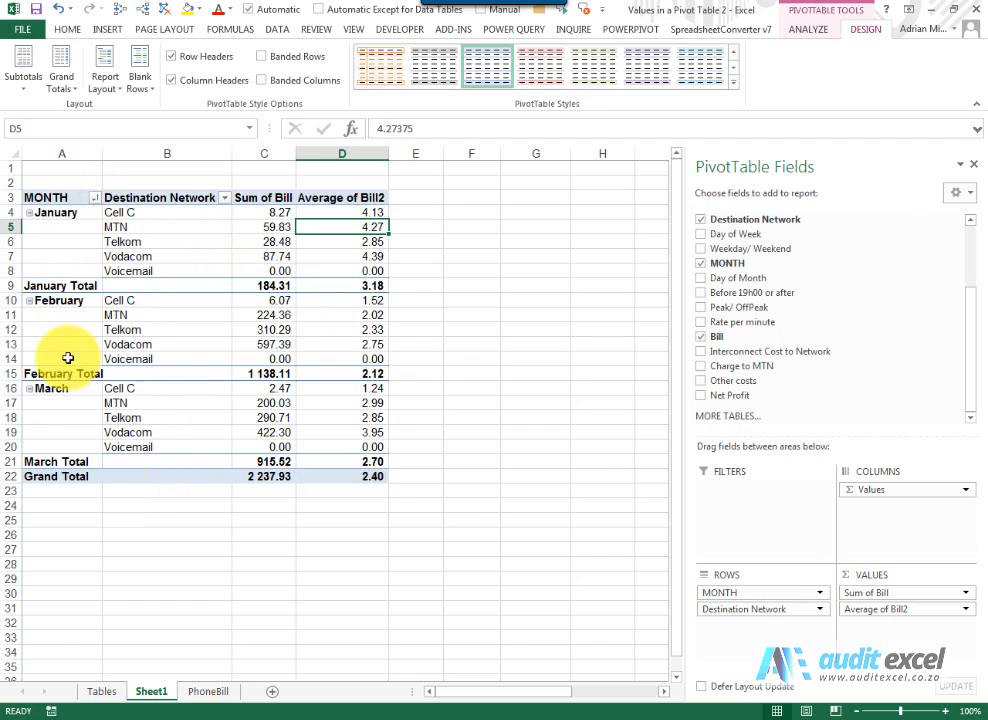
# - Sort the month labels Z to A so they list March, February, January
pyautogui.click(94, 198)
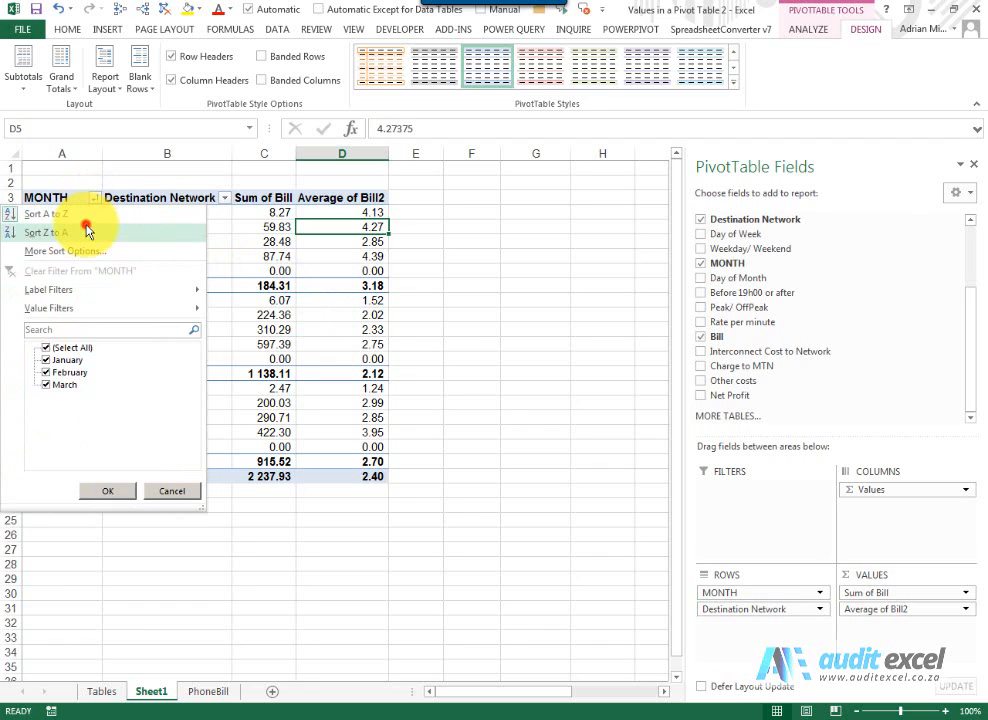
pyautogui.click(40, 232)
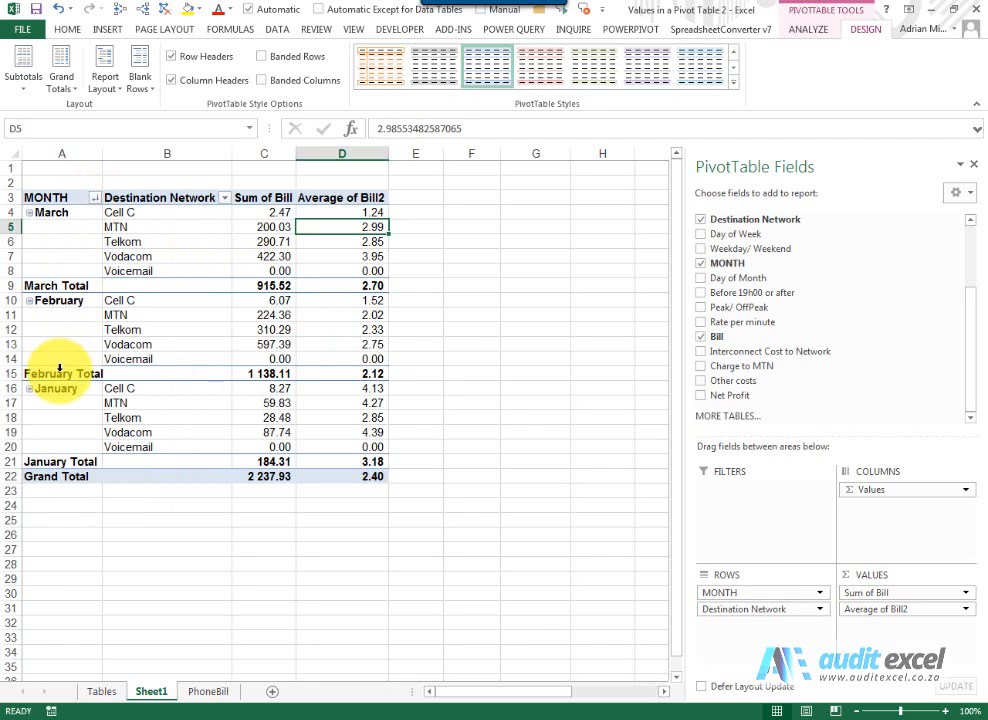
pyautogui.click(96, 198)
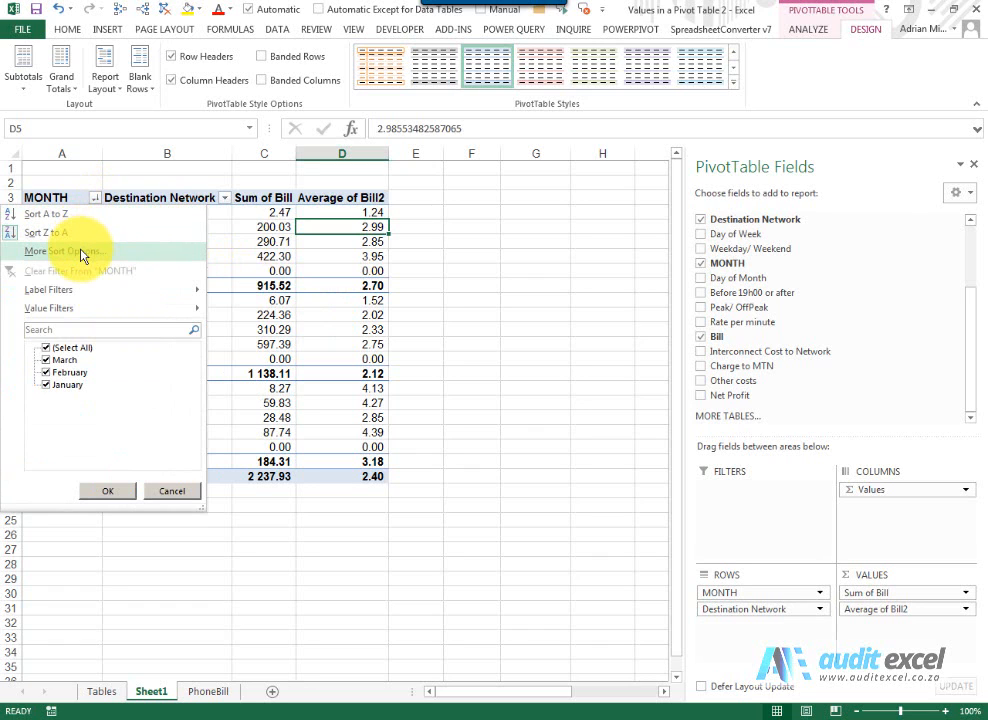
# - Sort months Descending (Z to A) by Sum of Bill via More Sort Options, placing February first
pyautogui.click(56, 252)
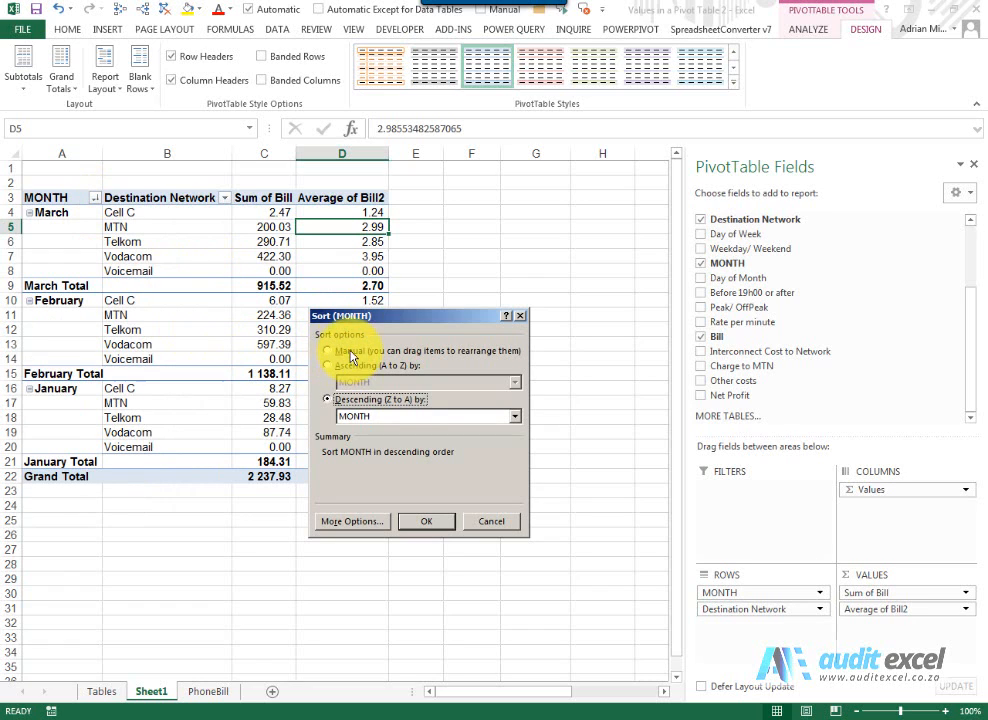
pyautogui.moveTo(376, 380)
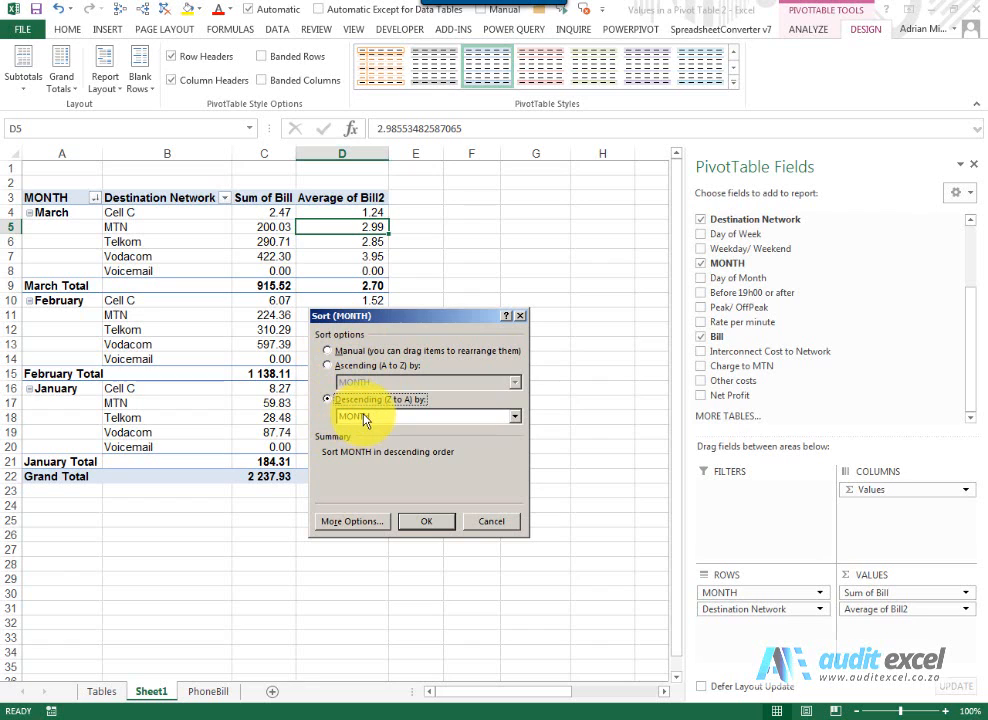
pyautogui.moveTo(360, 424)
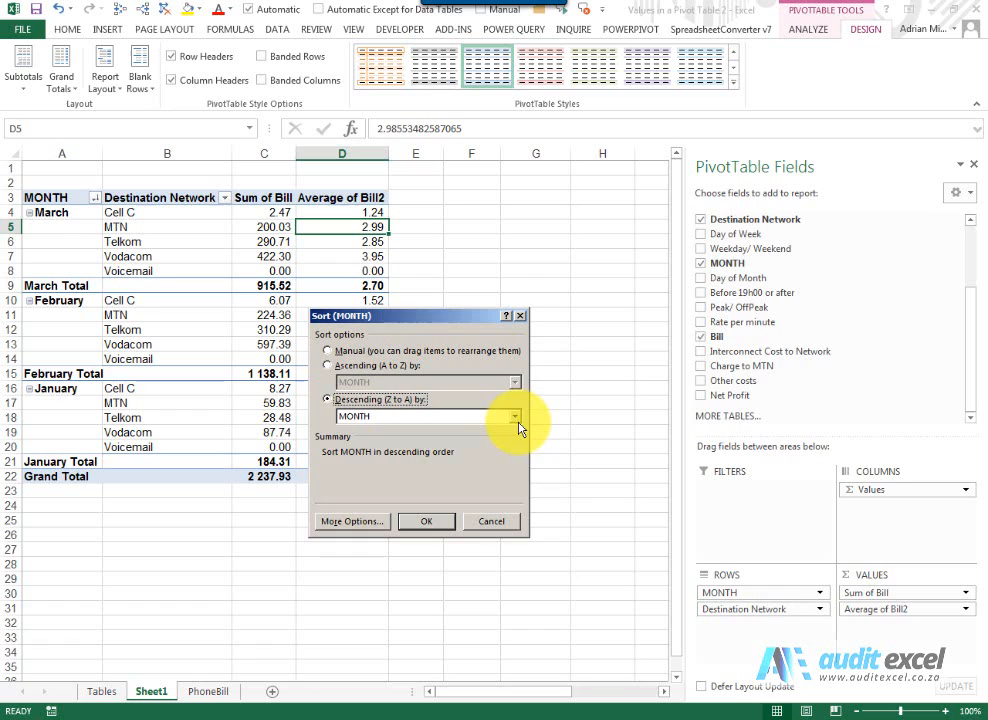
pyautogui.click(512, 414)
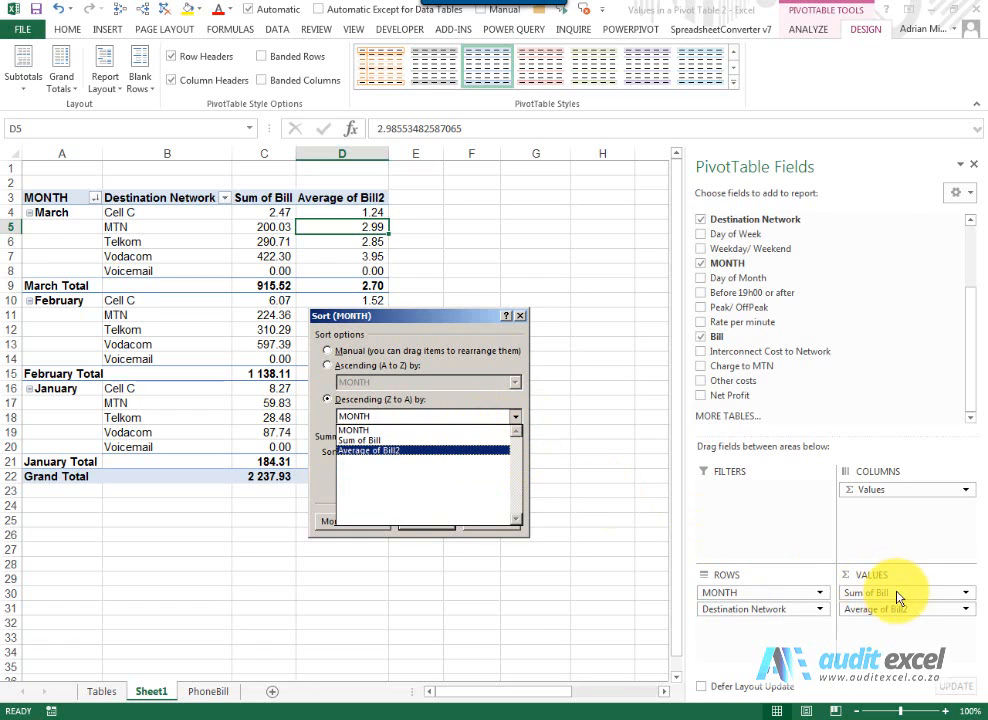
pyautogui.click(364, 440)
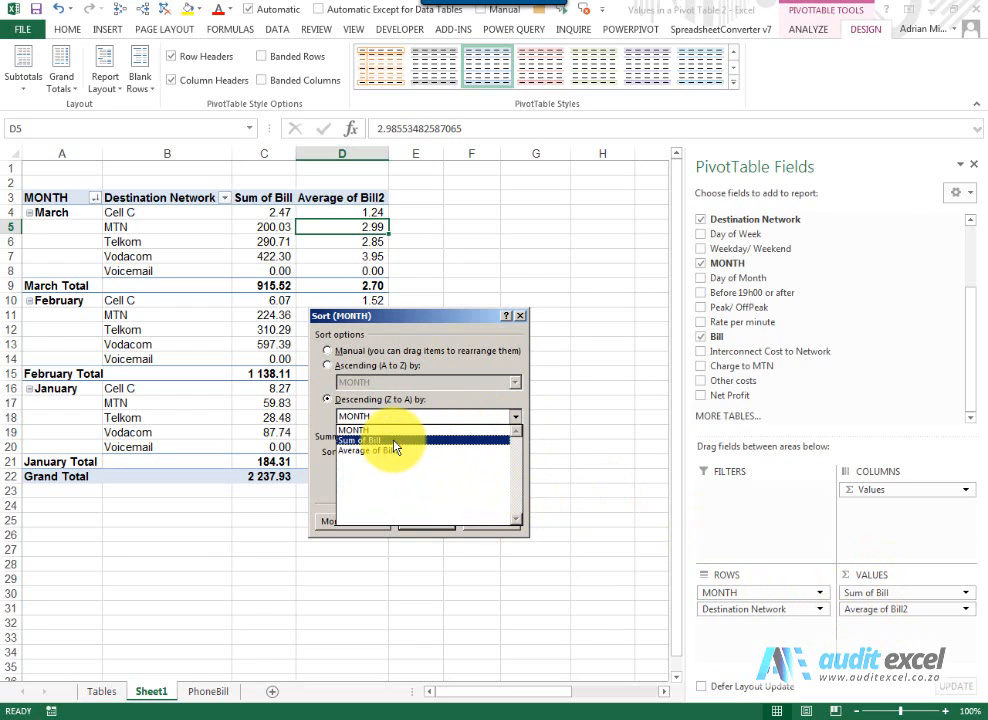
pyautogui.click(360, 440)
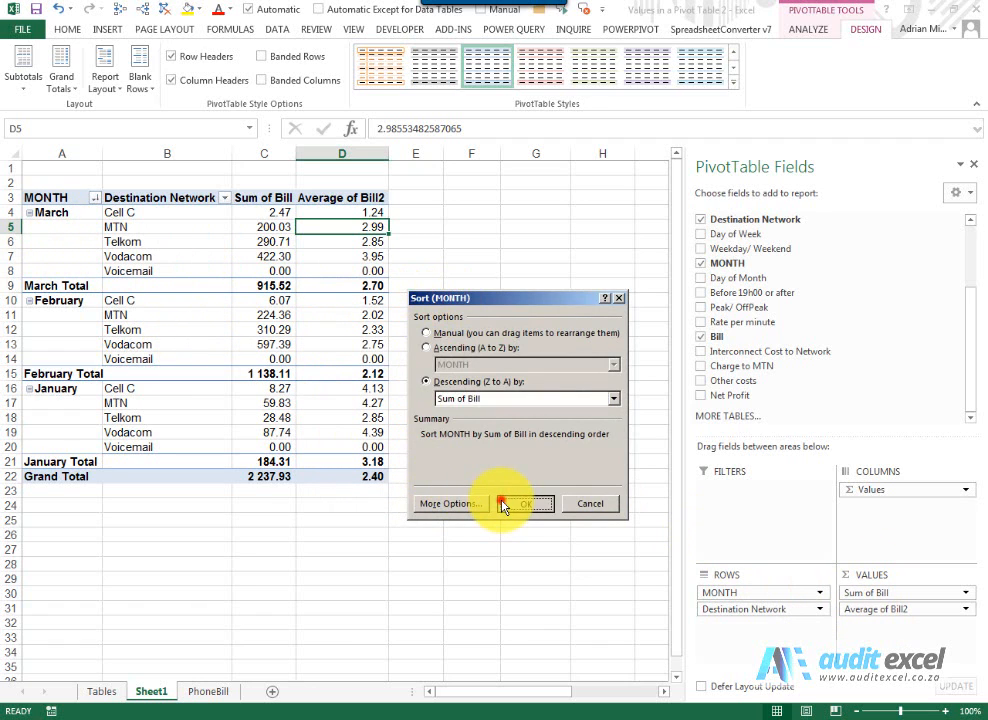
pyautogui.click(532, 504)
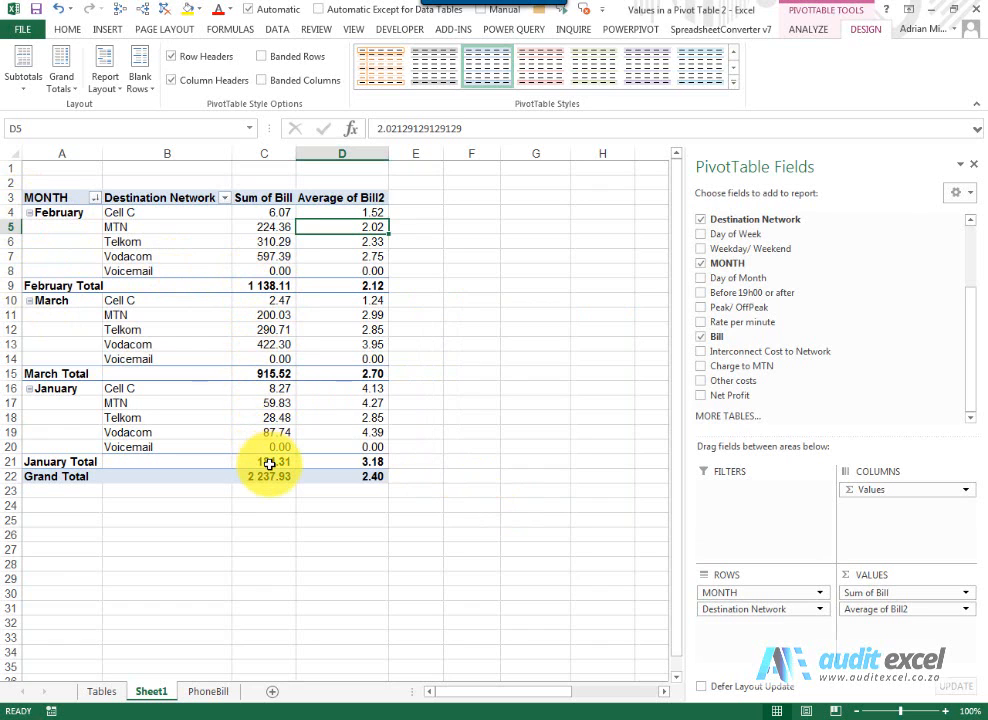
# - Review the MONTH Field Settings from February's shortcut menu and close them unchanged
pyautogui.rightClick(56, 212)
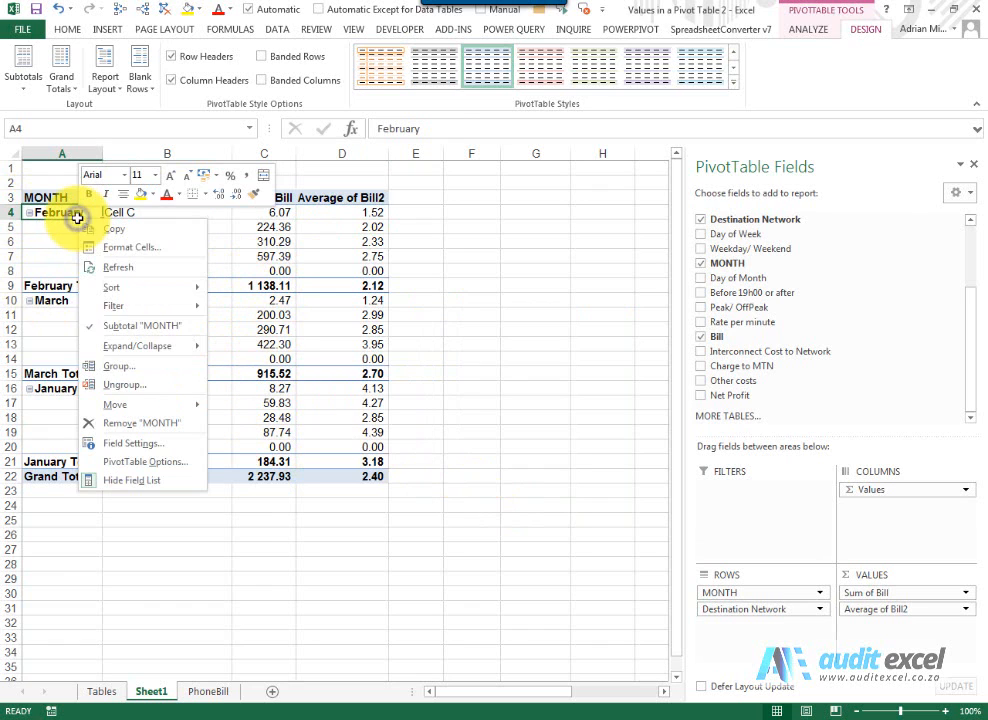
pyautogui.moveTo(132, 444)
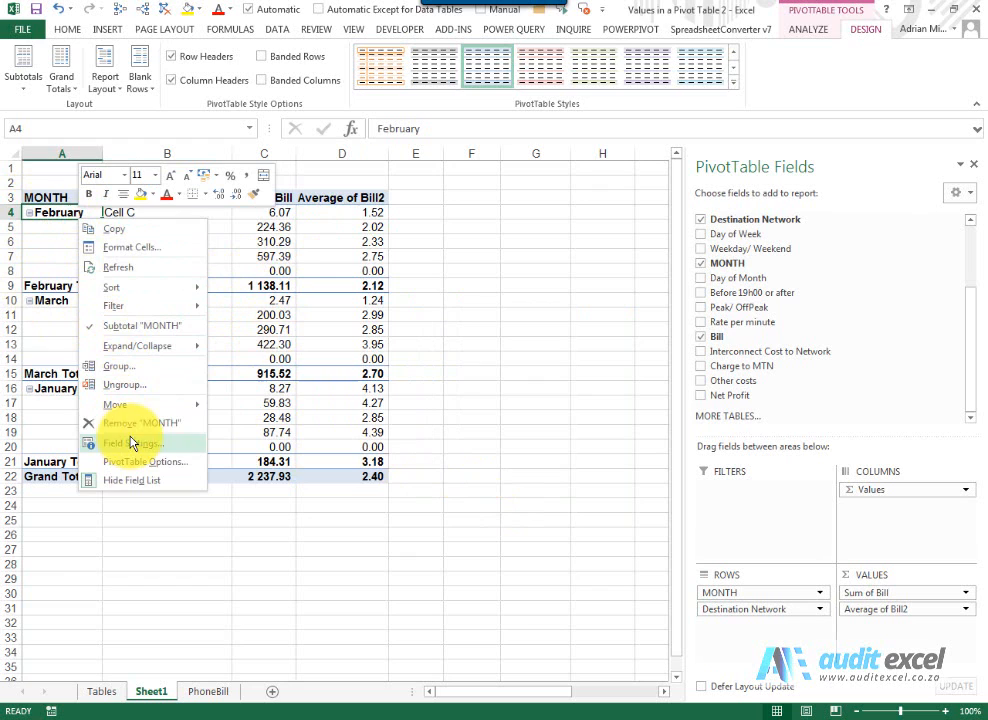
pyautogui.click(132, 444)
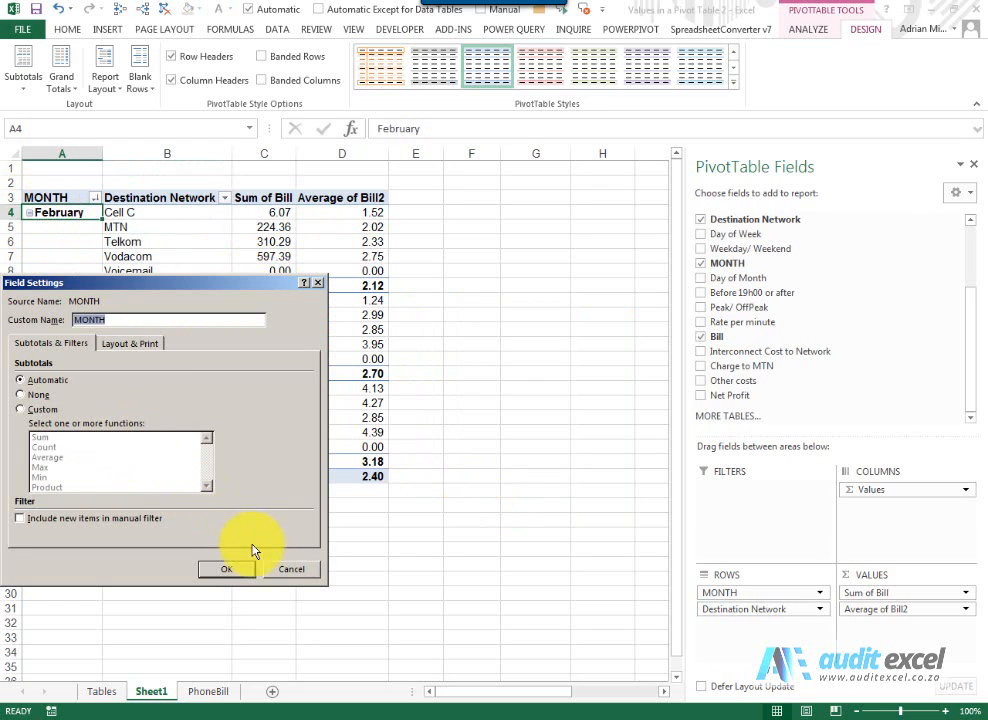
pyautogui.click(226, 568)
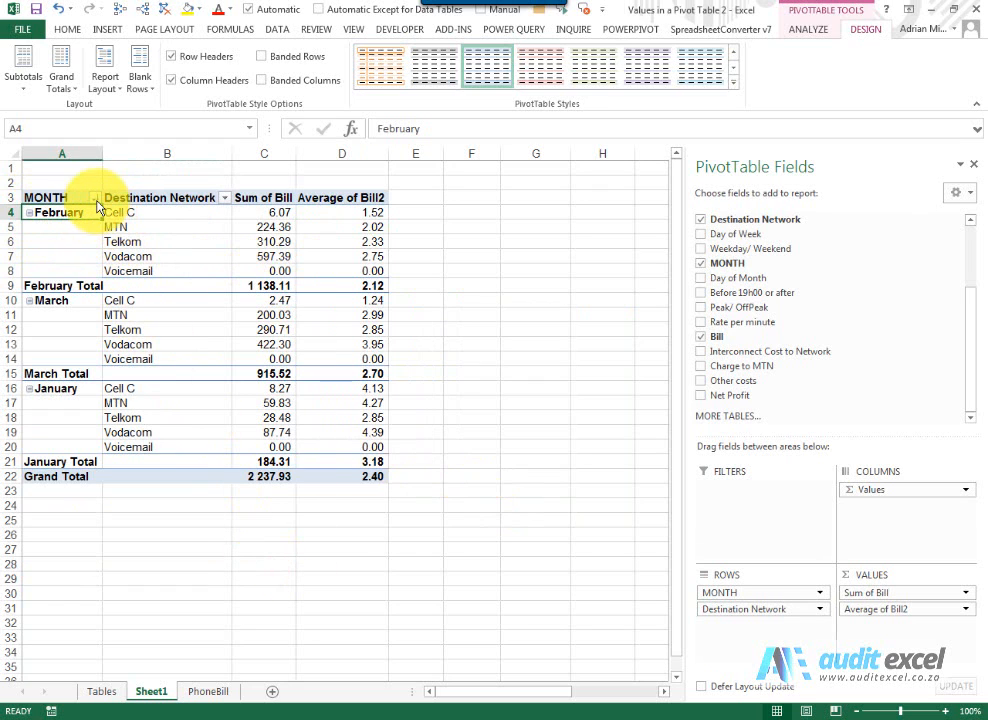
pyautogui.click(94, 198)
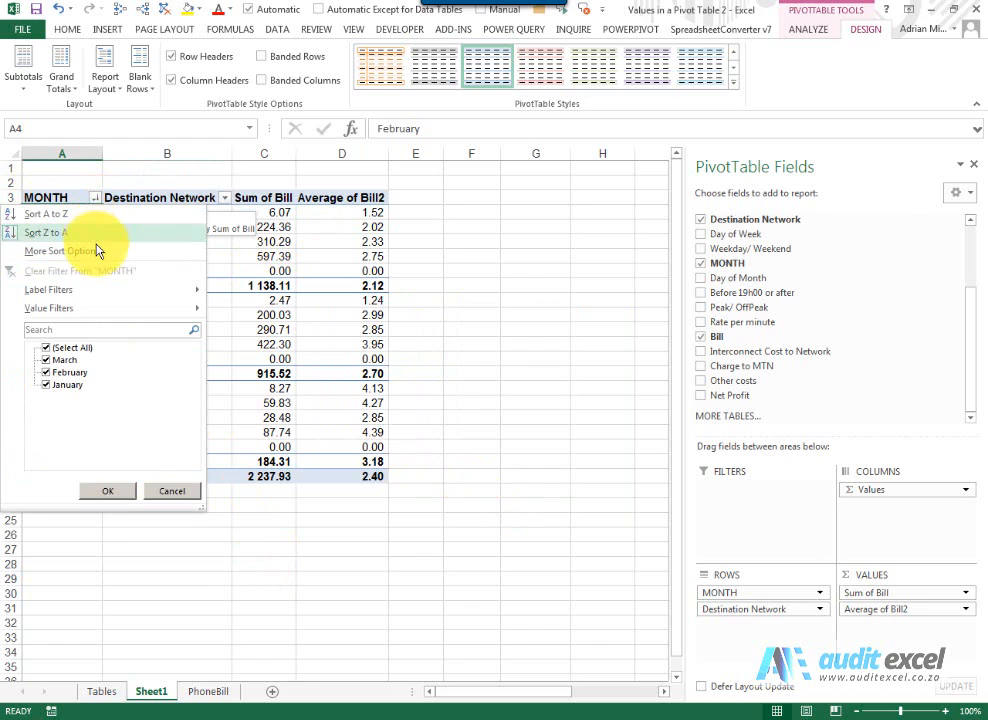
# - Sort months Descending (Z to A) by Average of Bill2, putting January first
pyautogui.click(50, 252)
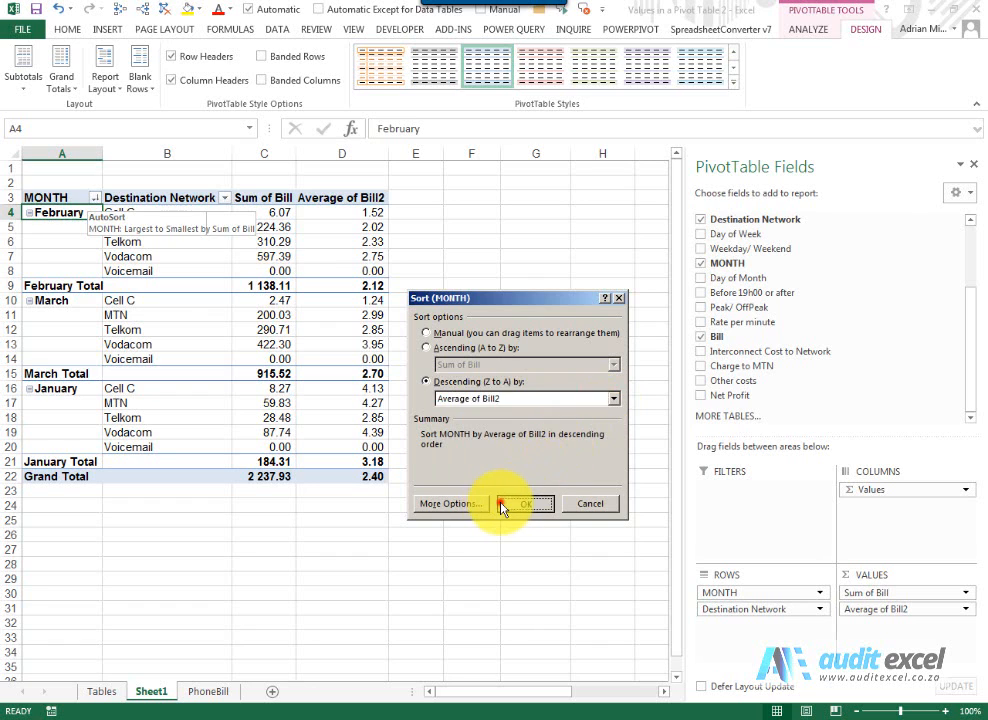
pyautogui.click(520, 504)
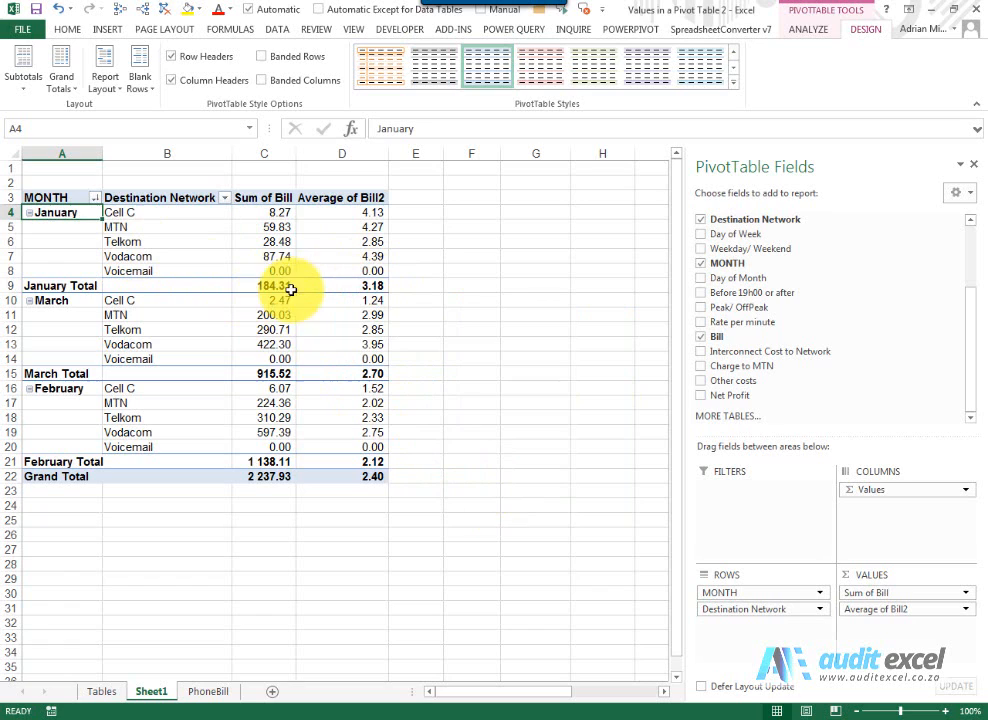
pyautogui.moveTo(276, 284)
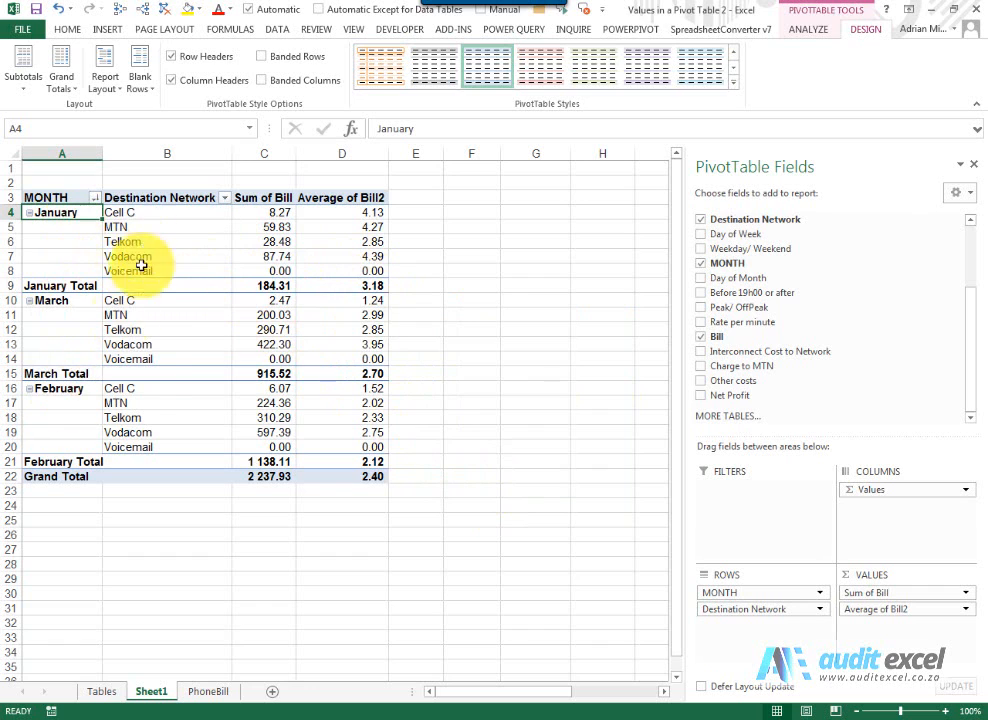
pyautogui.click(224, 198)
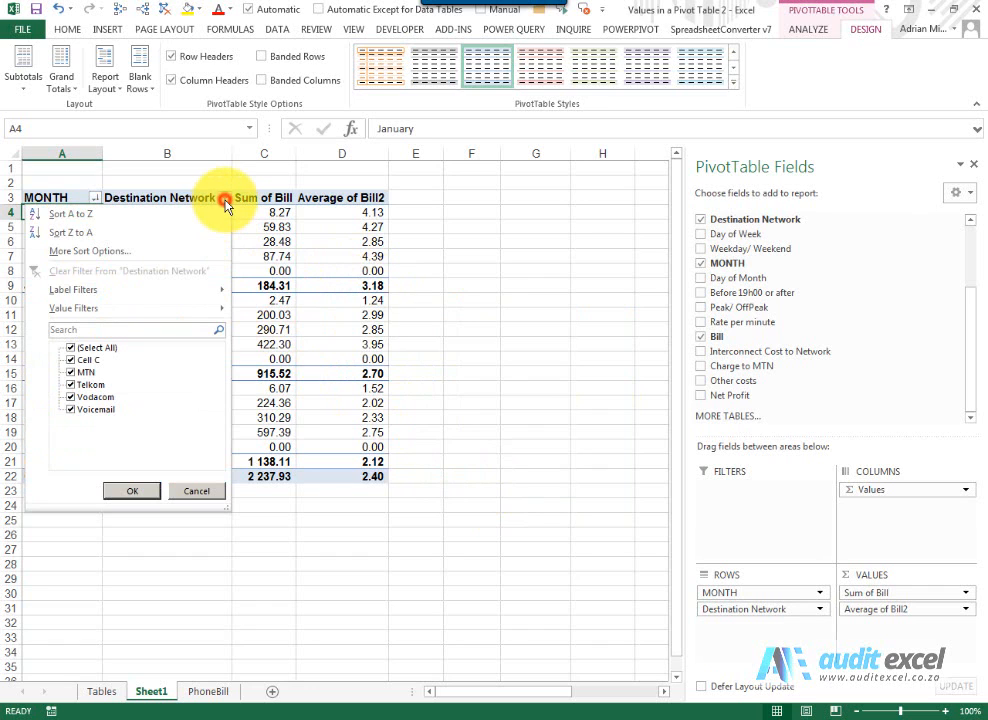
# - Sort Destination Network Ascending (A to Z) by Sum of Bill, Voicemail first within each month
pyautogui.click(88, 252)
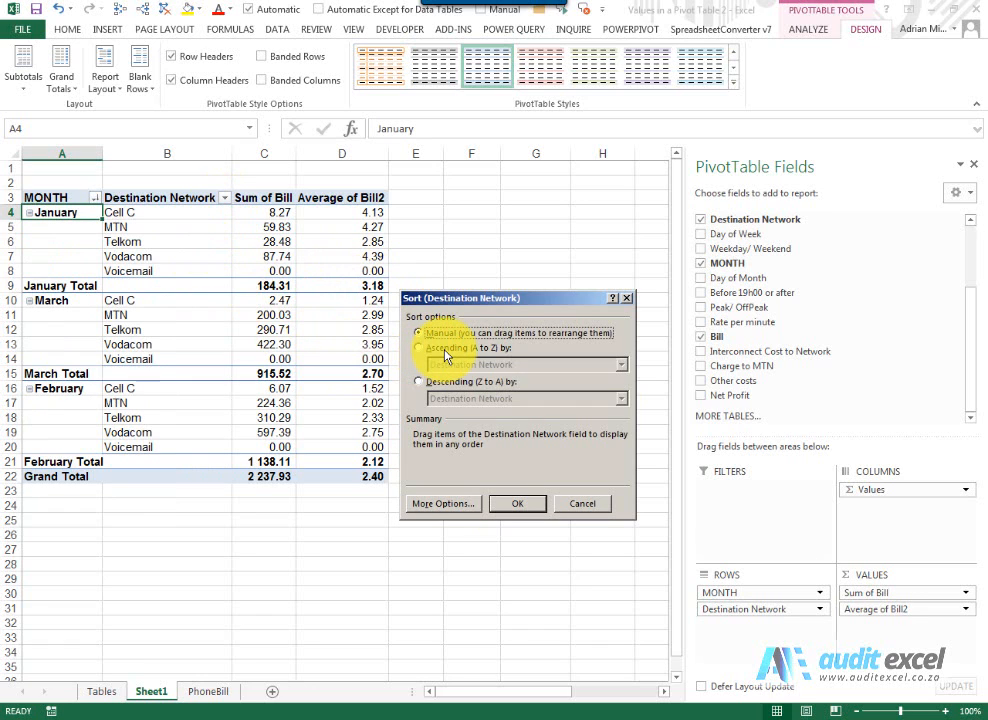
pyautogui.click(418, 348)
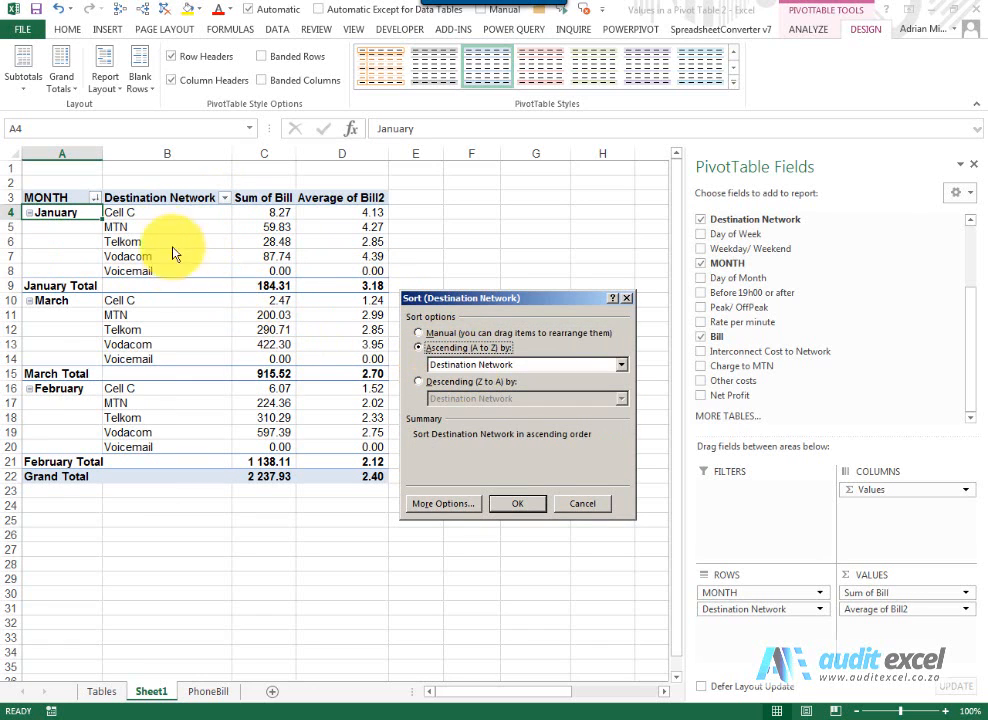
pyautogui.click(620, 364)
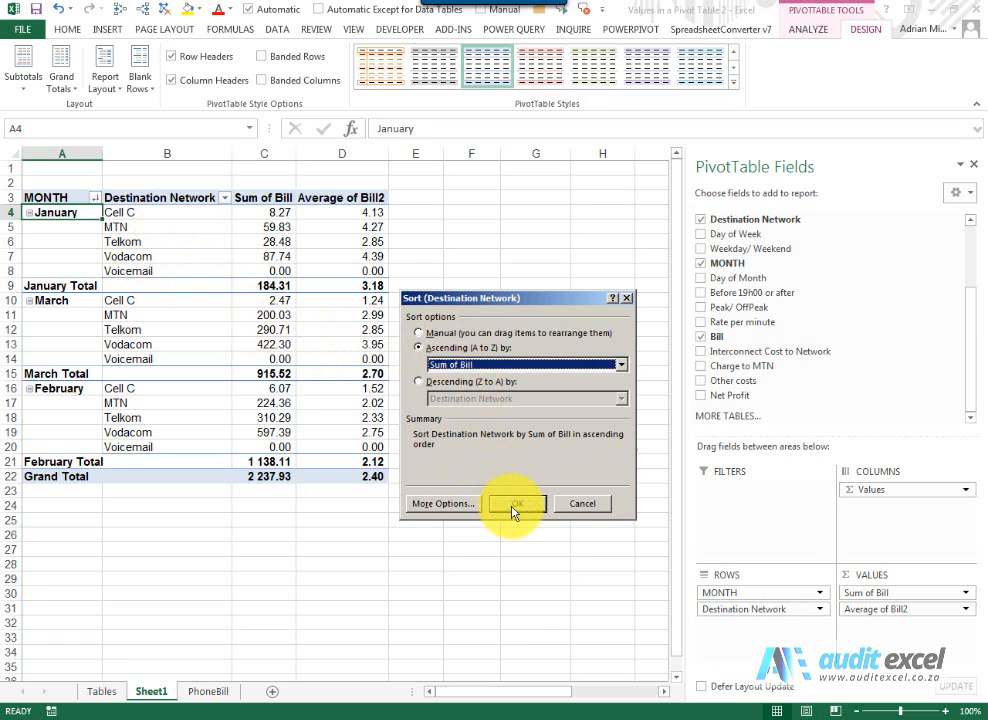
pyautogui.click(516, 504)
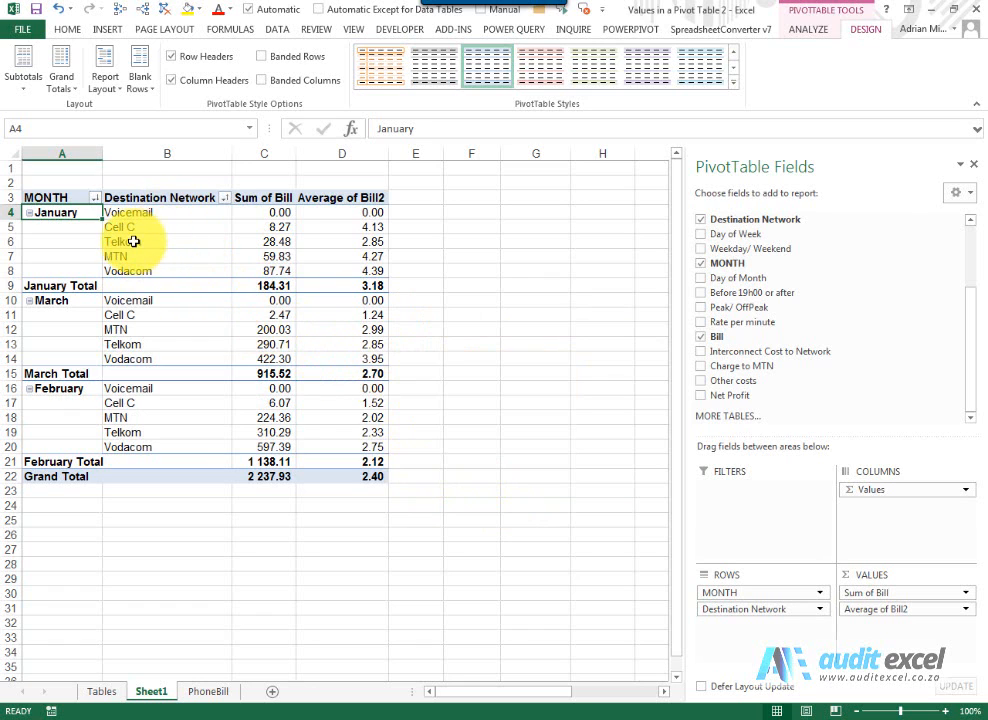
# - Check the January bill cells and the January and February average totals to confirm the order
pyautogui.click(264, 212)
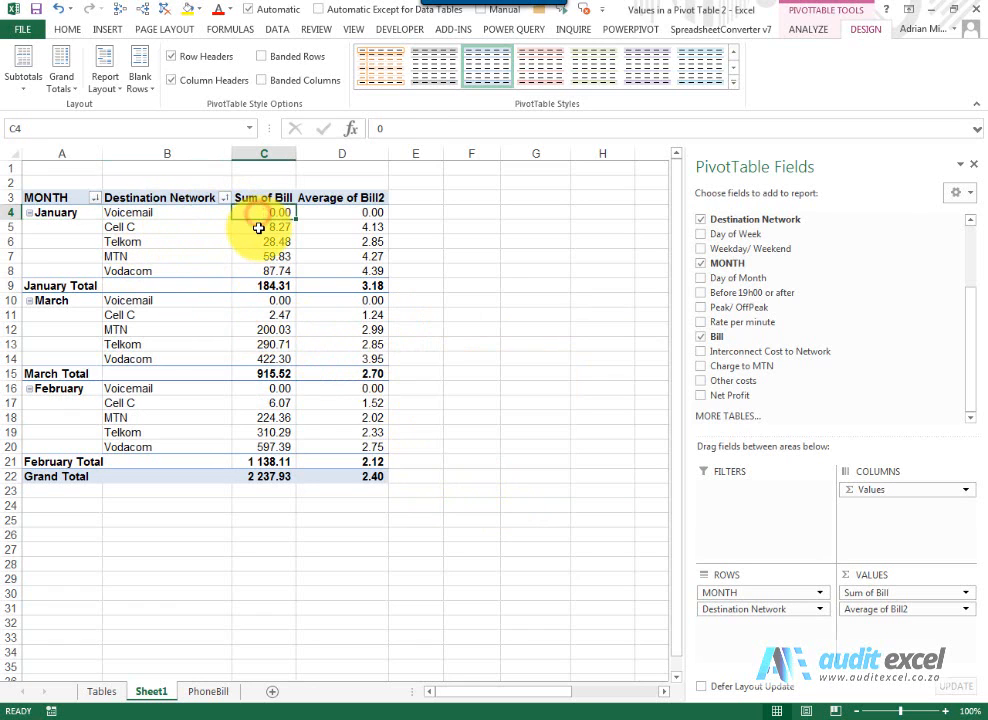
pyautogui.click(264, 256)
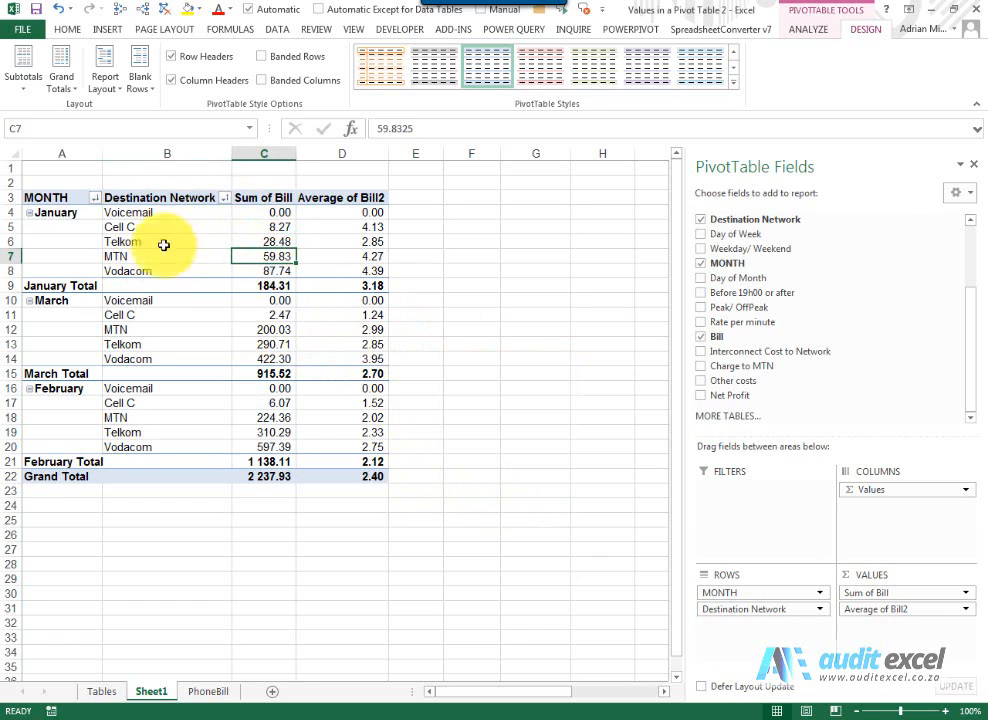
pyautogui.click(348, 284)
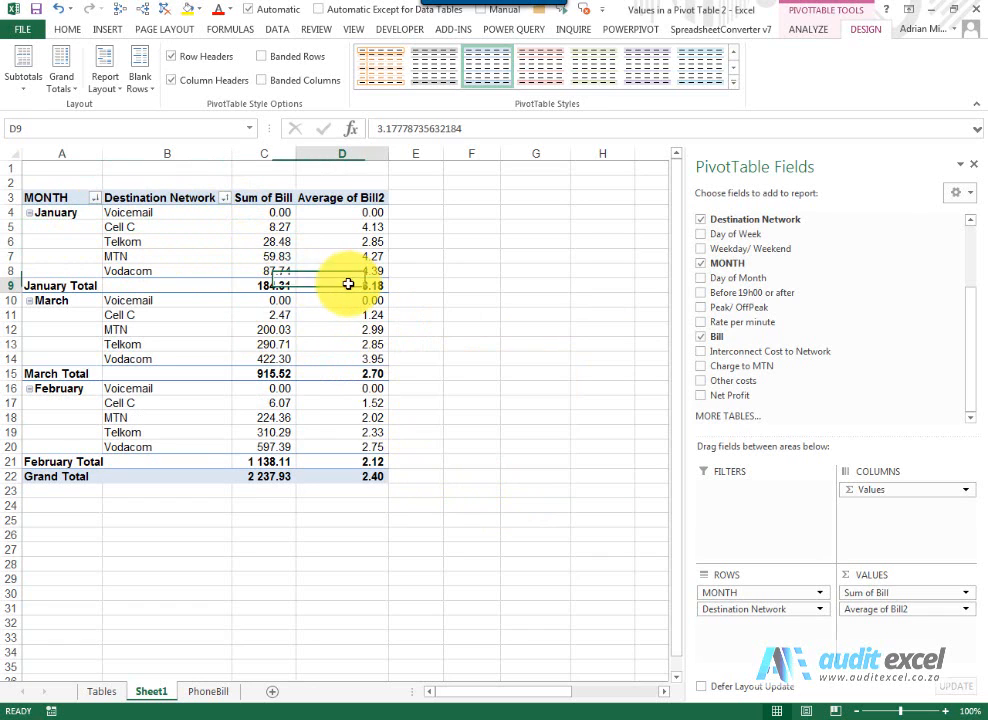
pyautogui.click(344, 460)
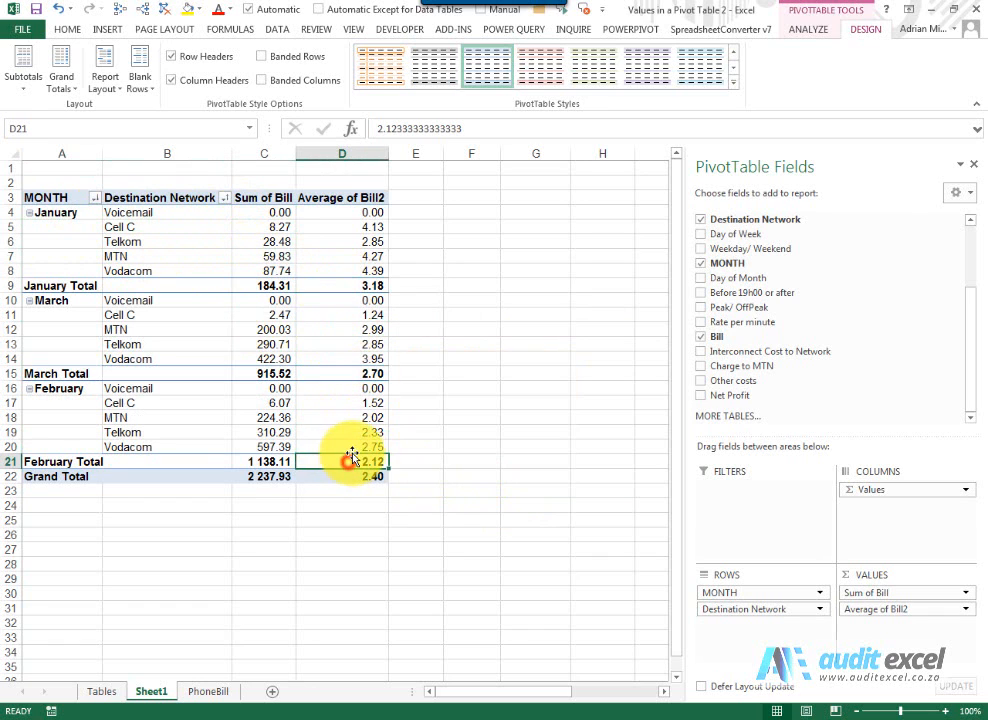